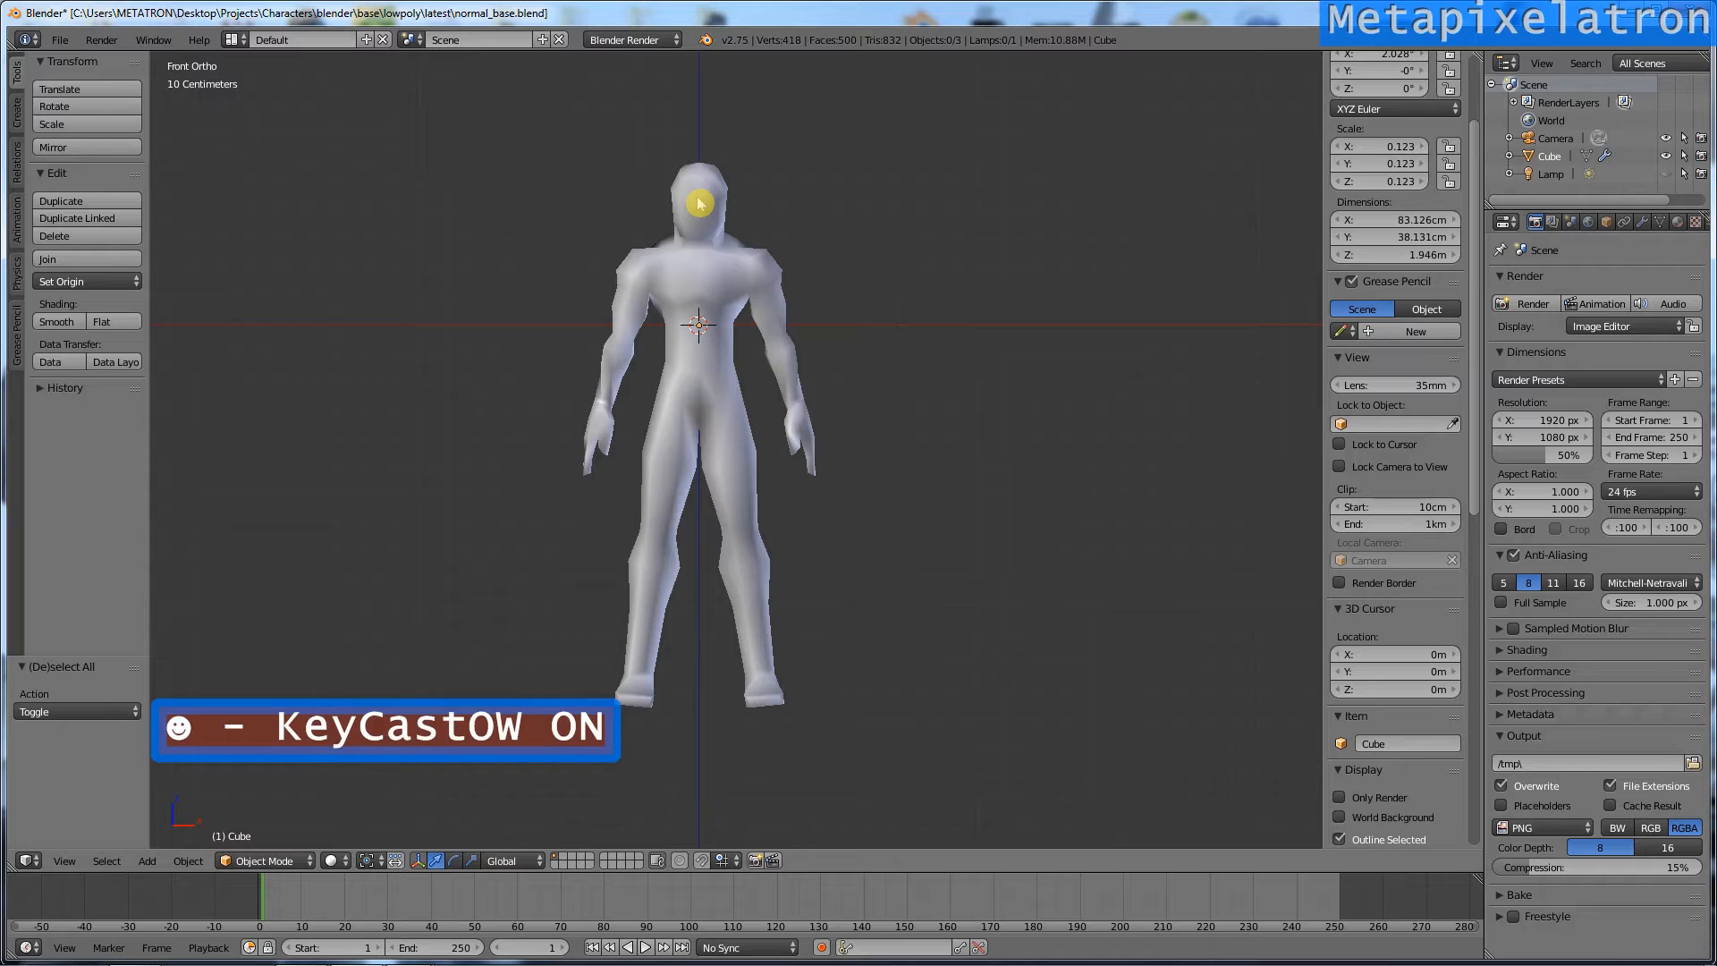
pyautogui.moveTo(805, 215)
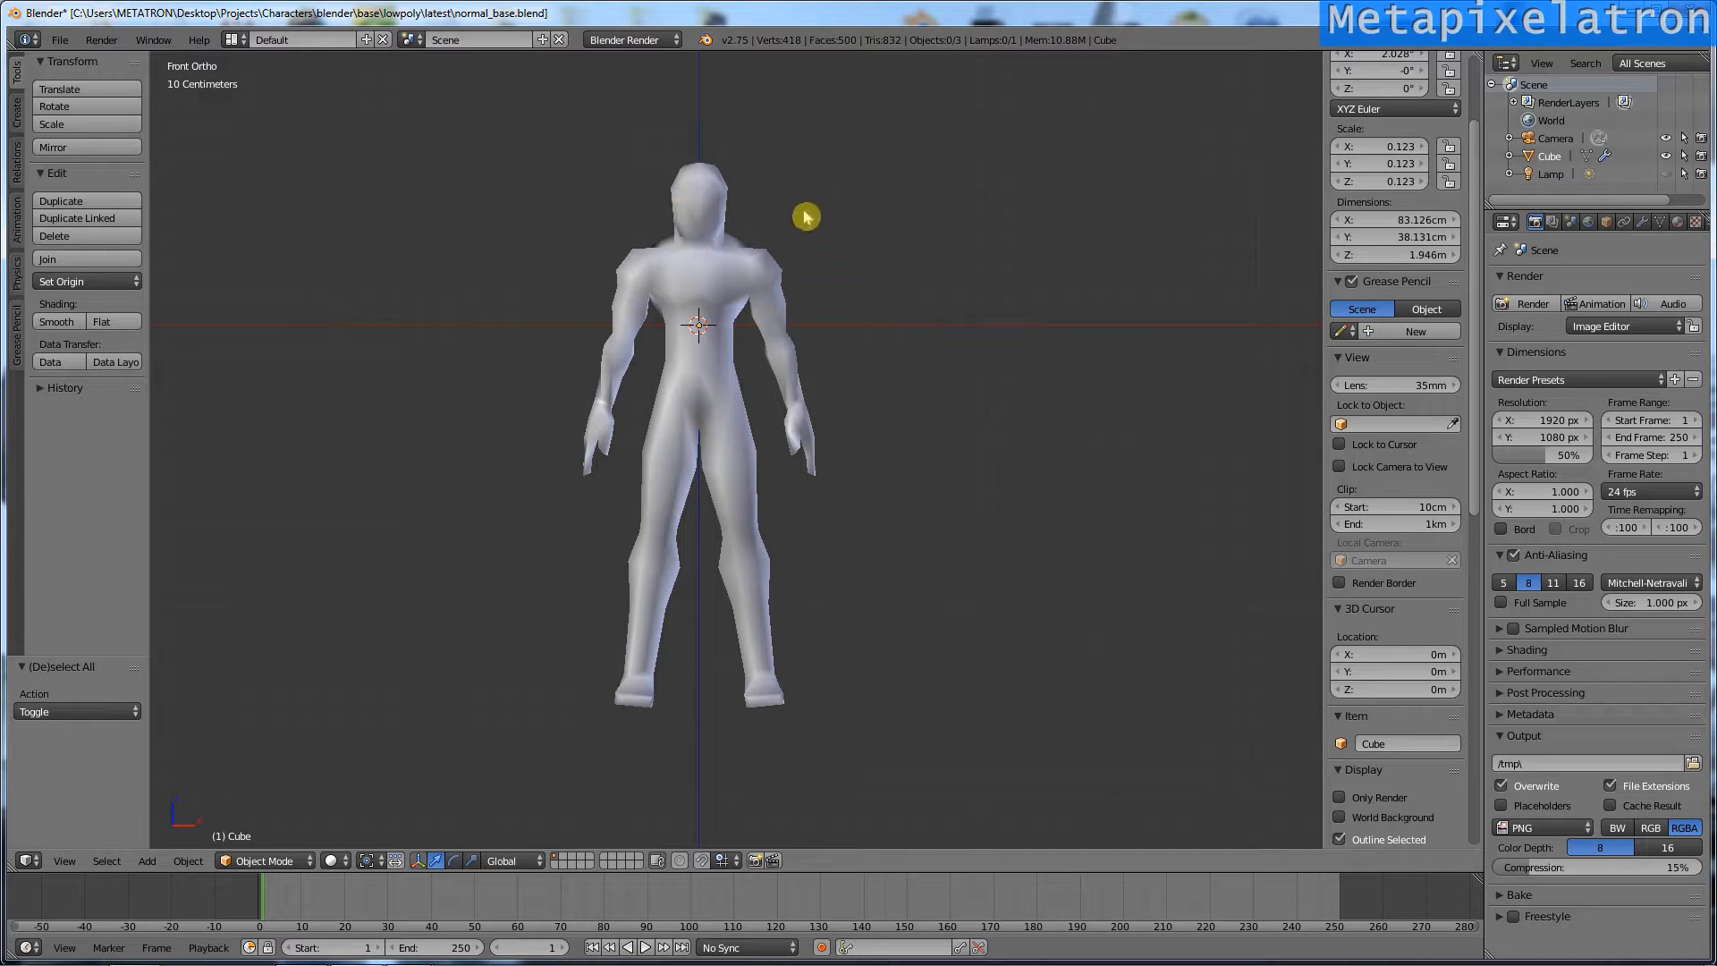
# Step: Select the low-poly character mesh and enter Edit Mode
pyautogui.rightClick(697, 285)
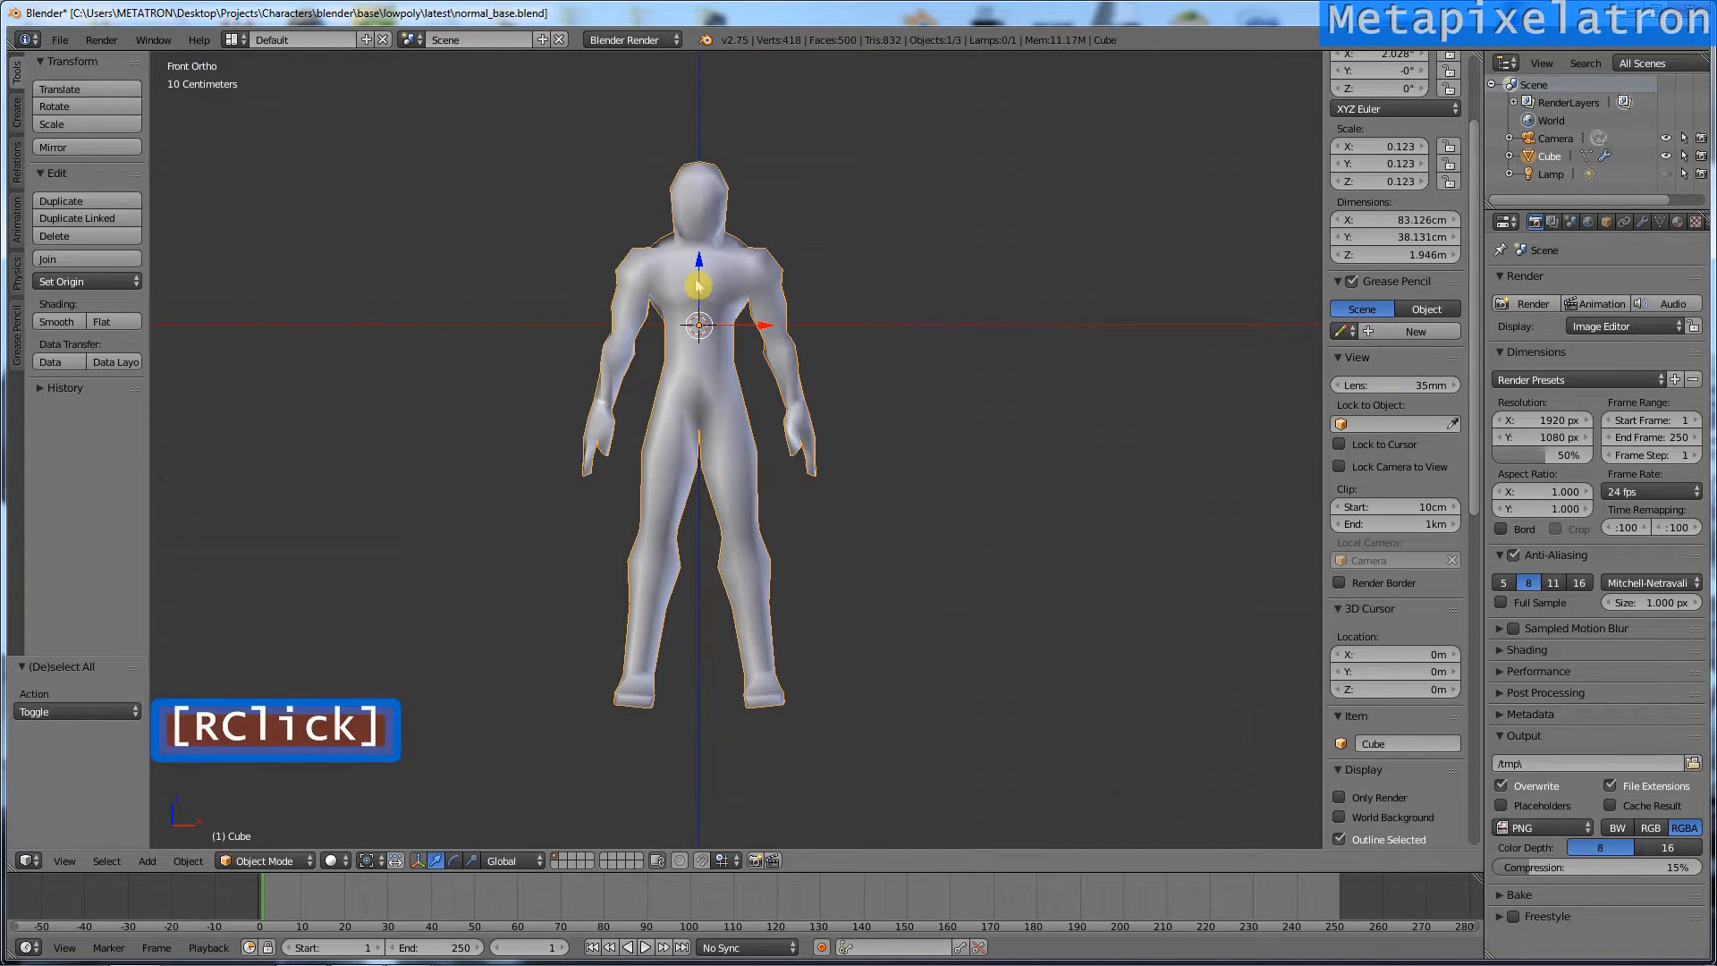
pyautogui.press('Tab')
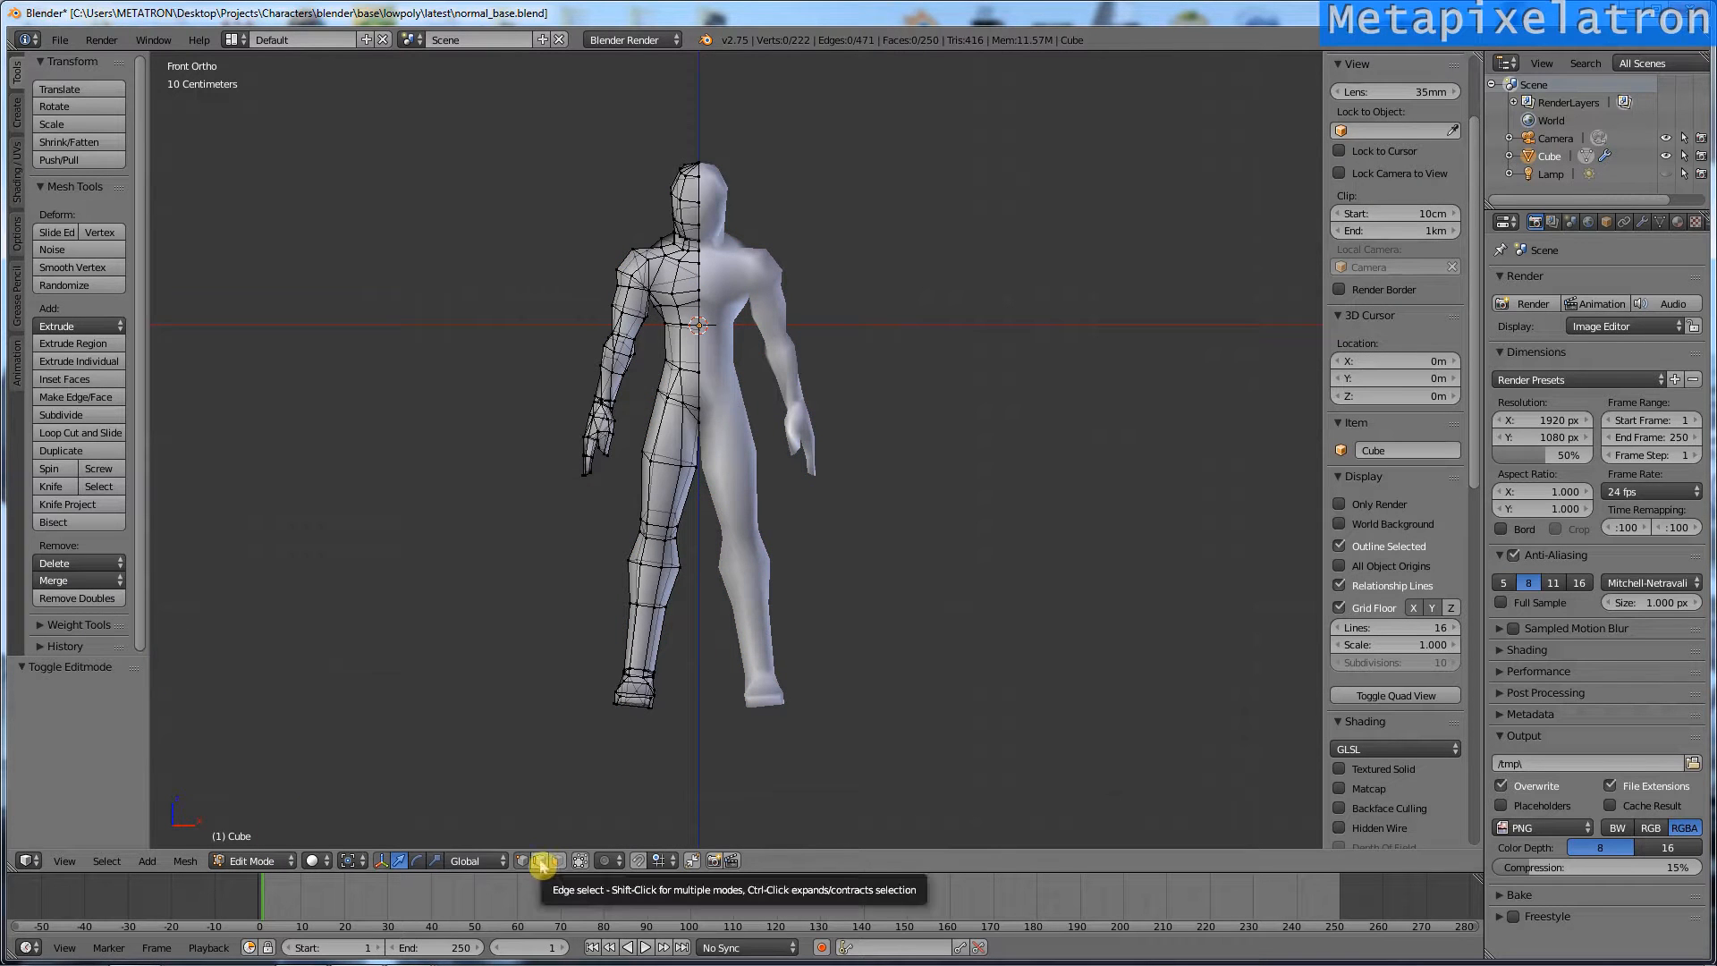
# Step: In Edge select mode, select the centre-line and inner-leg edge loops
pyautogui.click(652, 349)
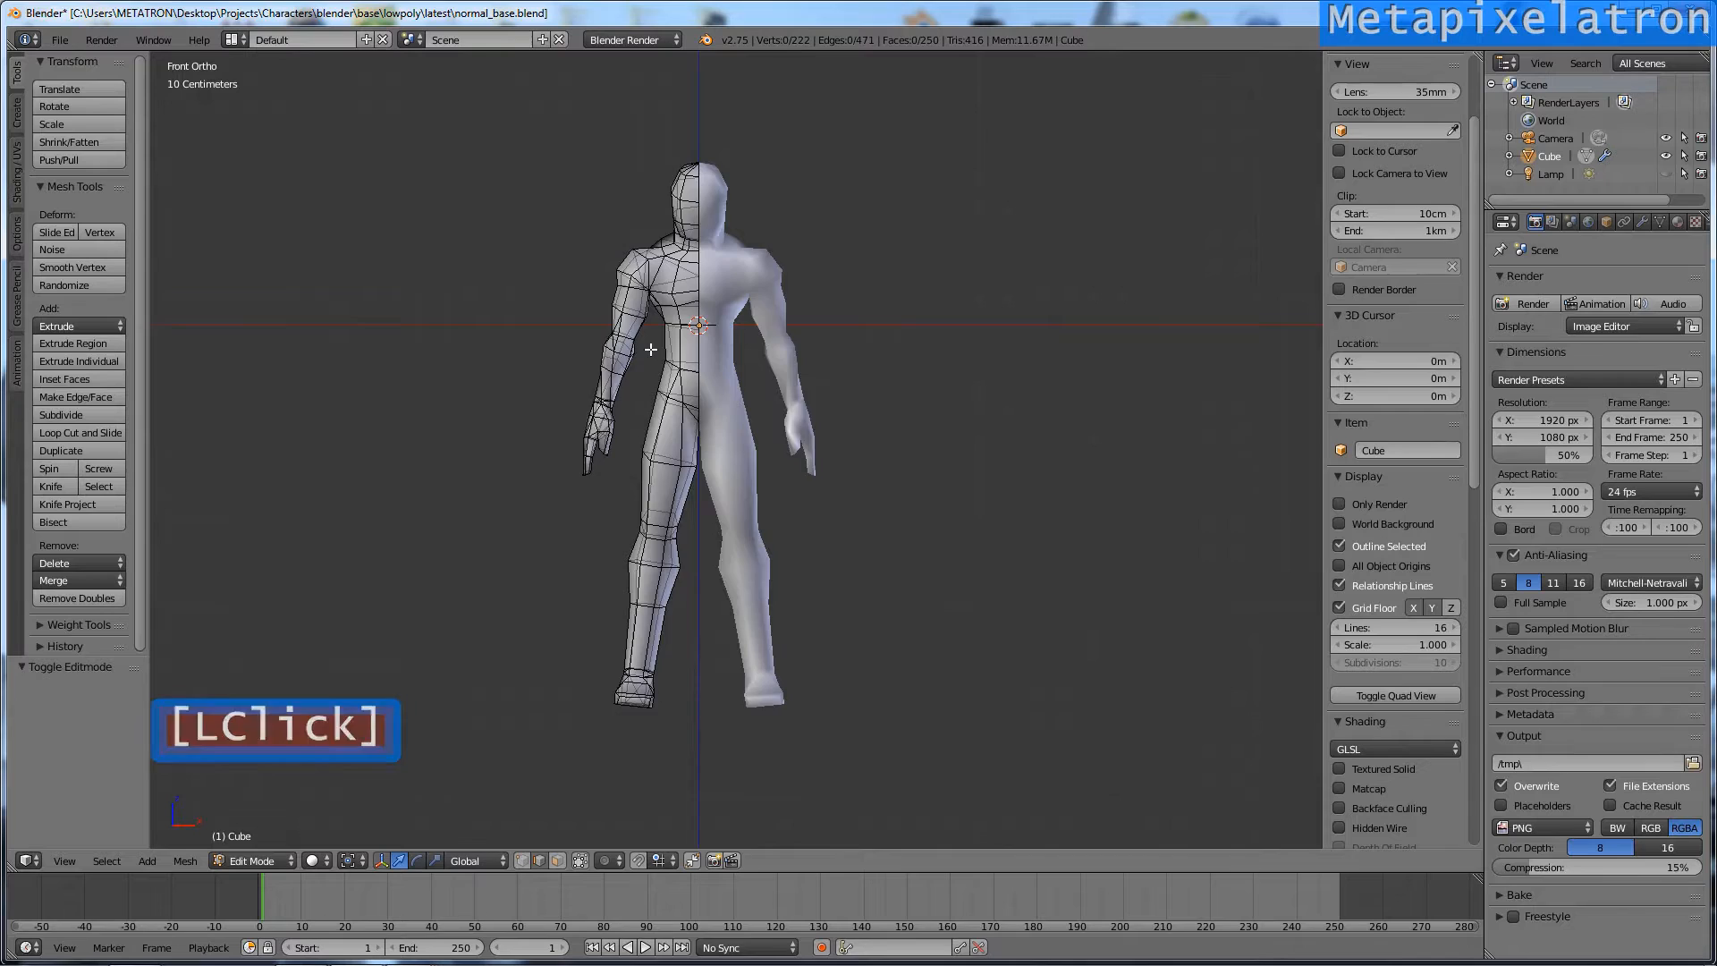
pyautogui.press('alt+shift')
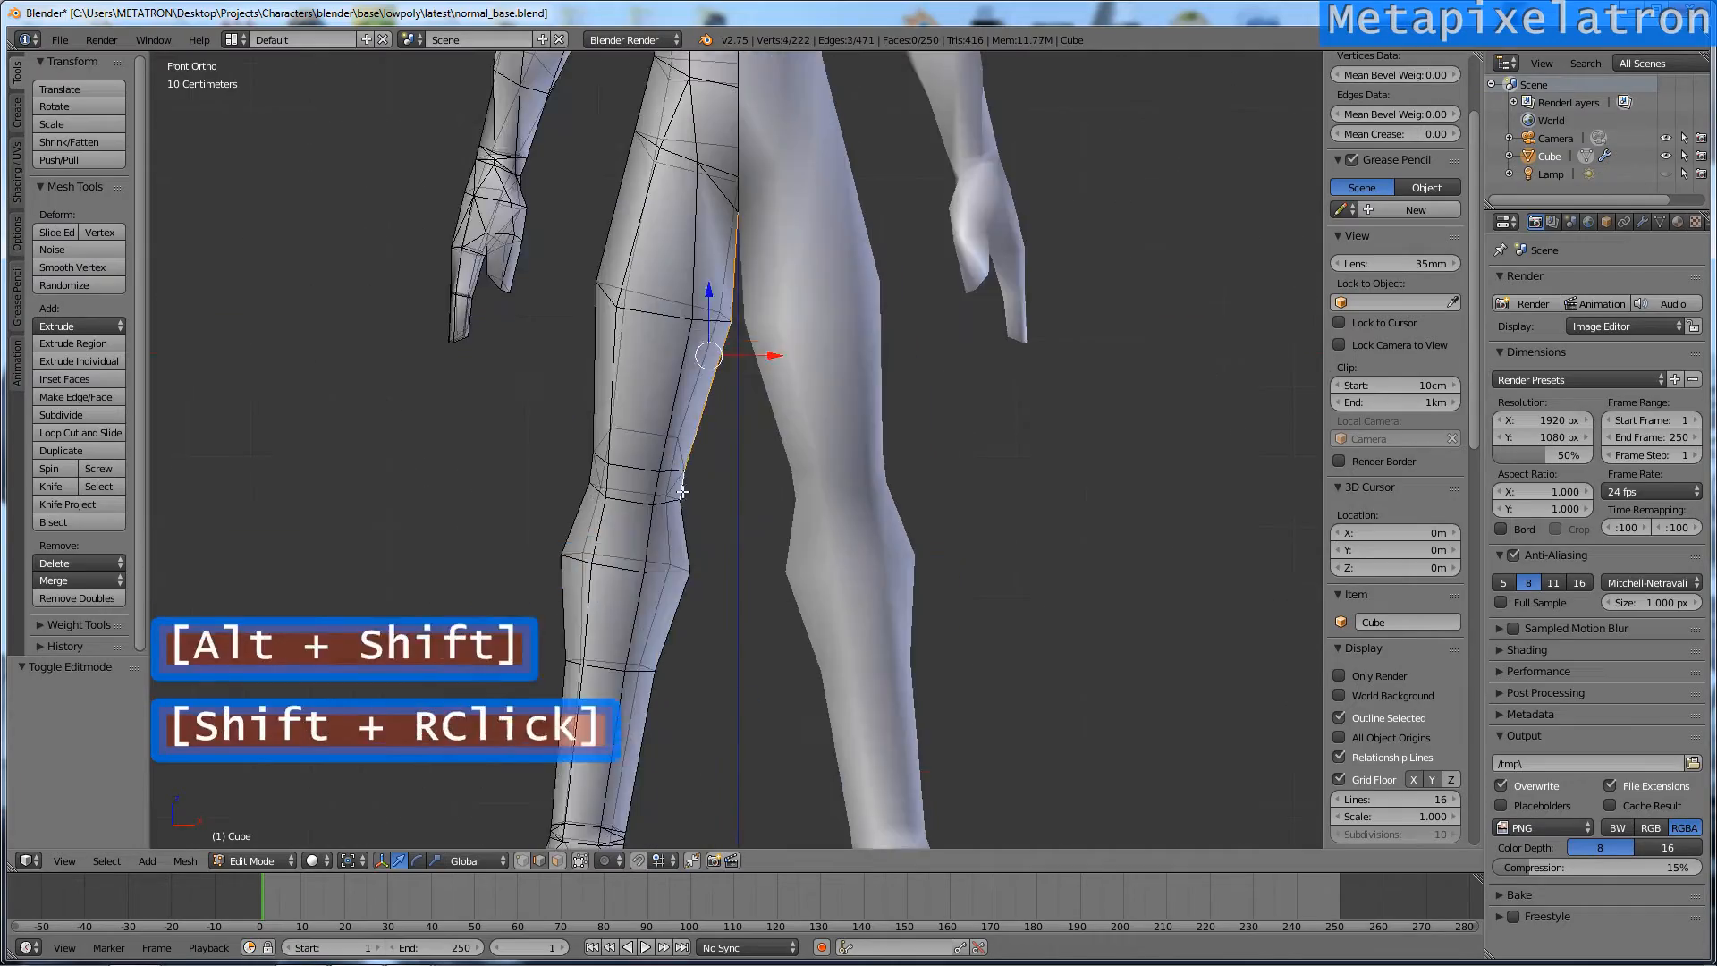
pyautogui.scroll(3)
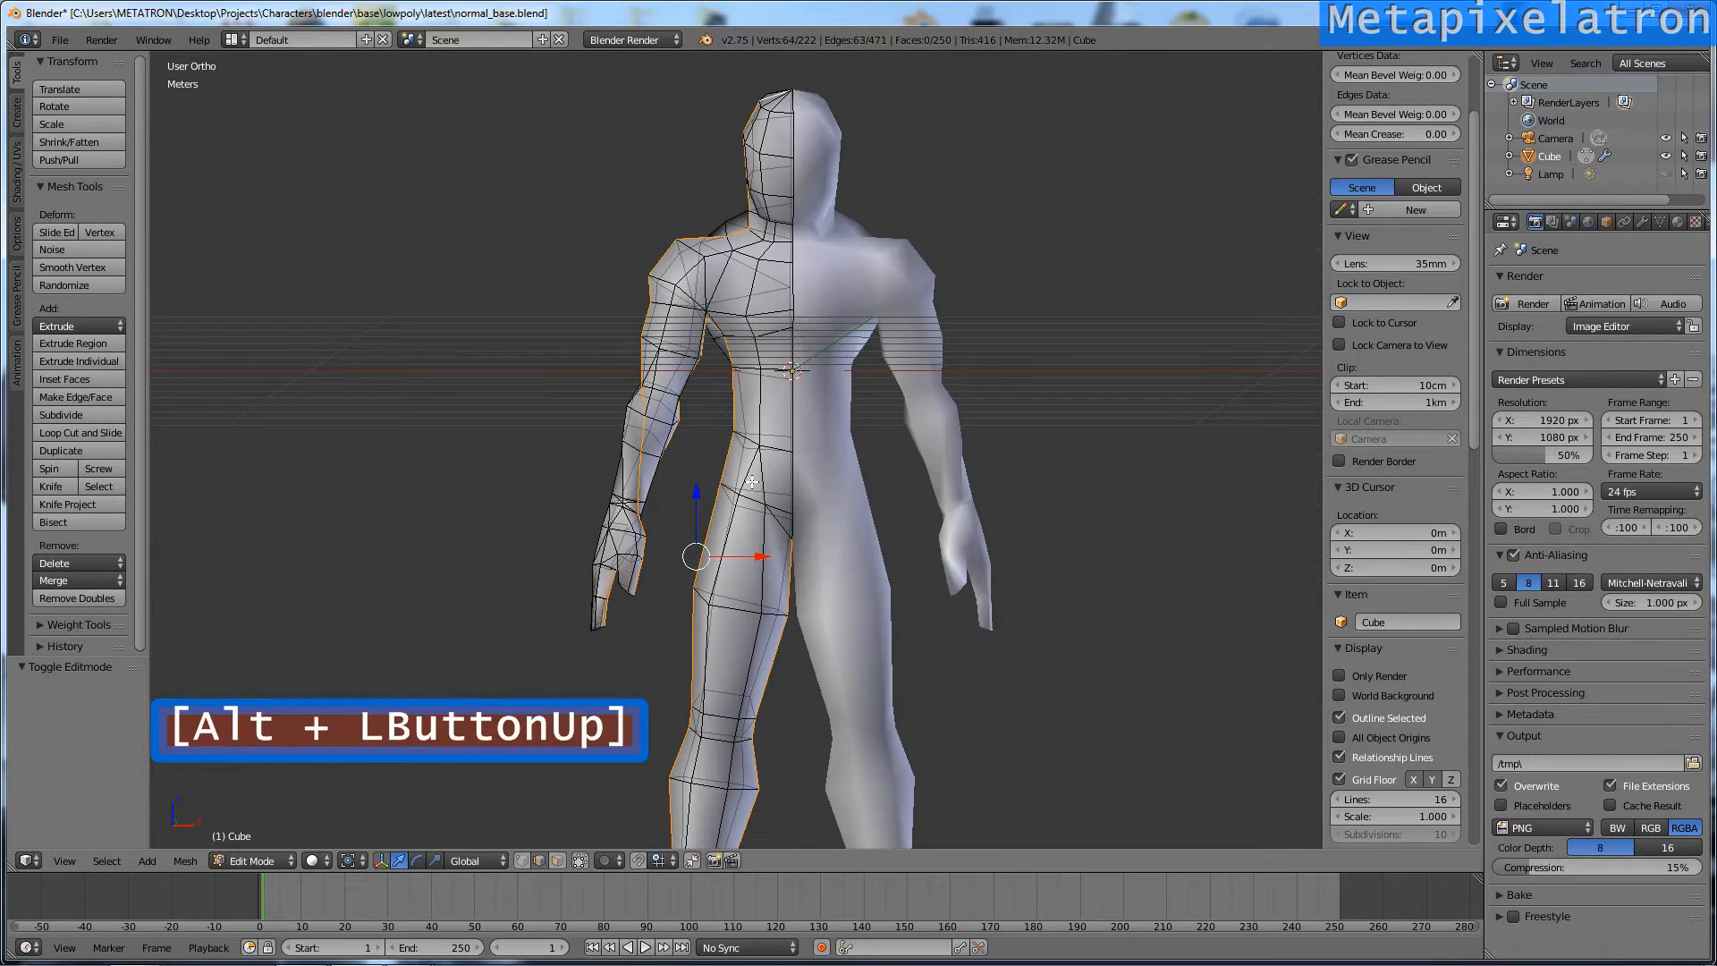
pyautogui.scroll(-3)
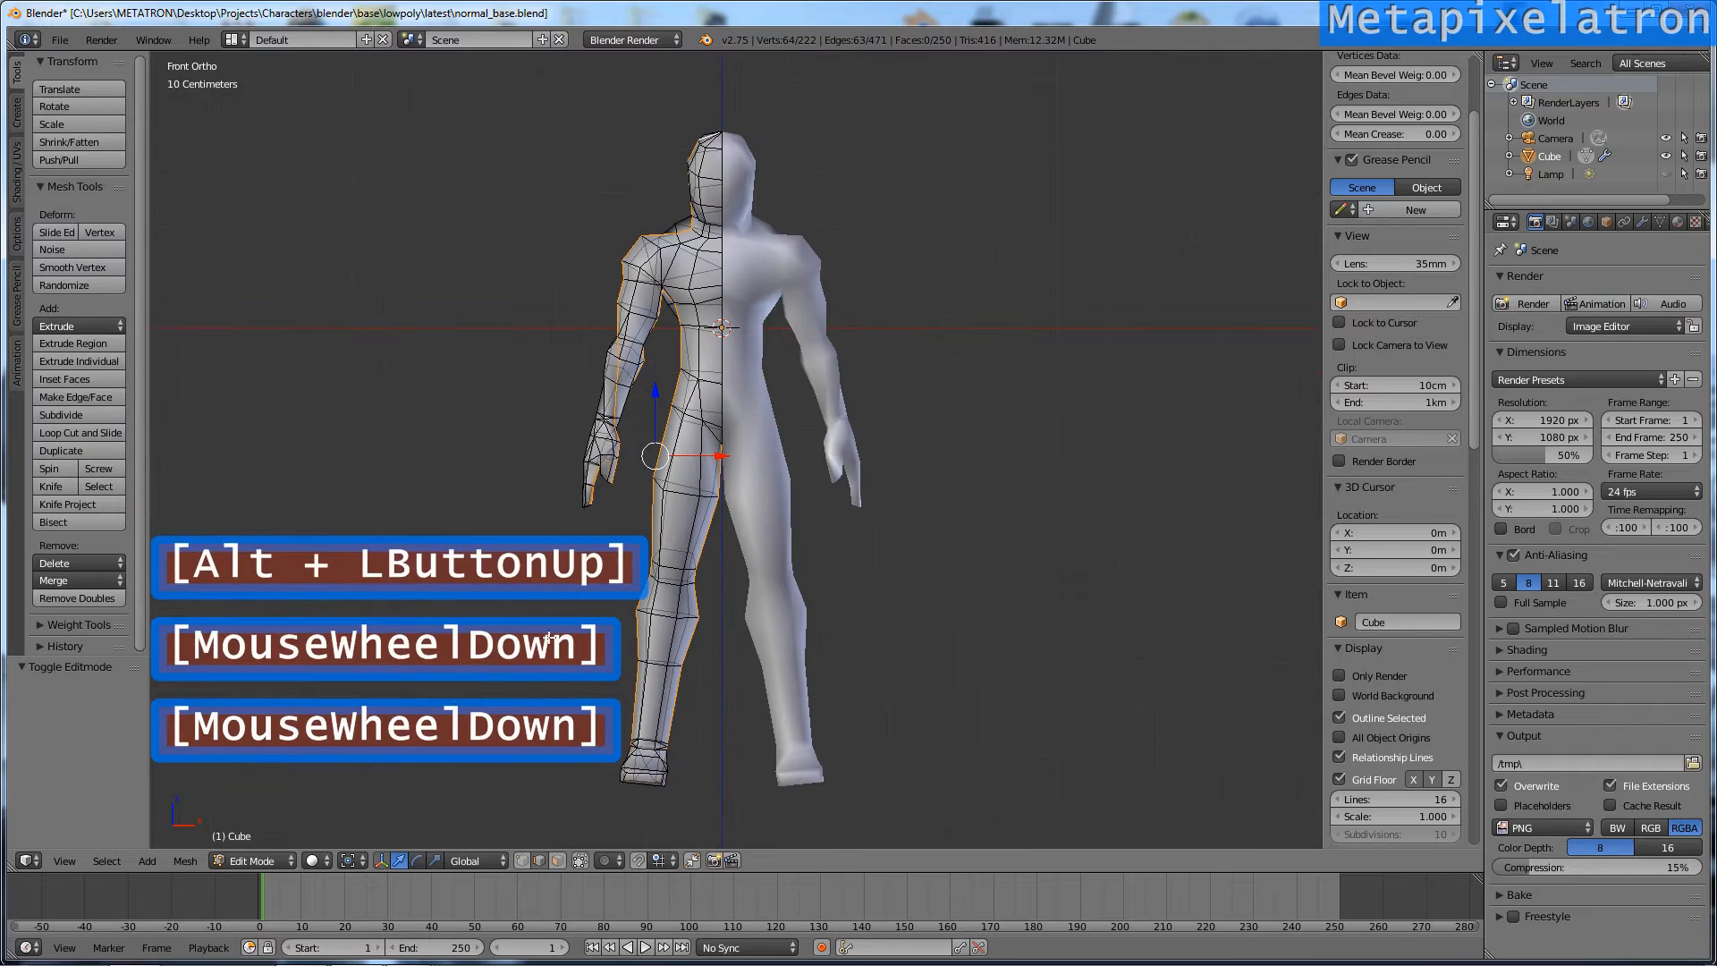
# Step: Mark the selected centre-line and outline edge loops as seams
pyautogui.click(184, 859)
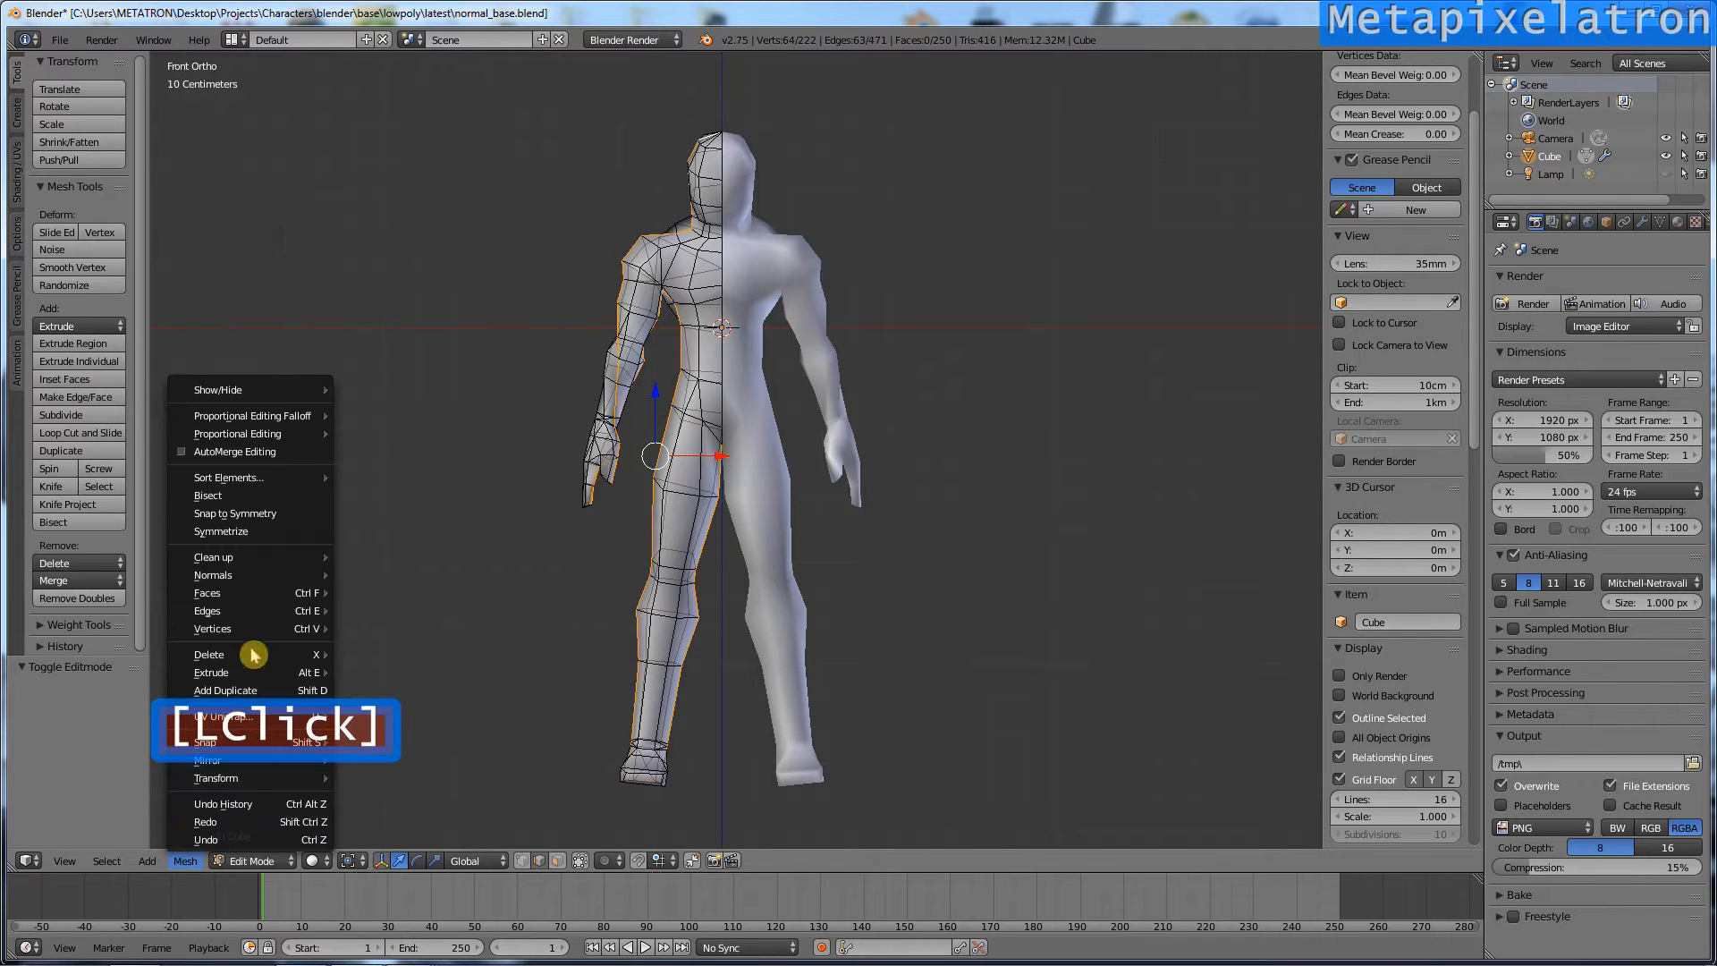
pyautogui.click(209, 610)
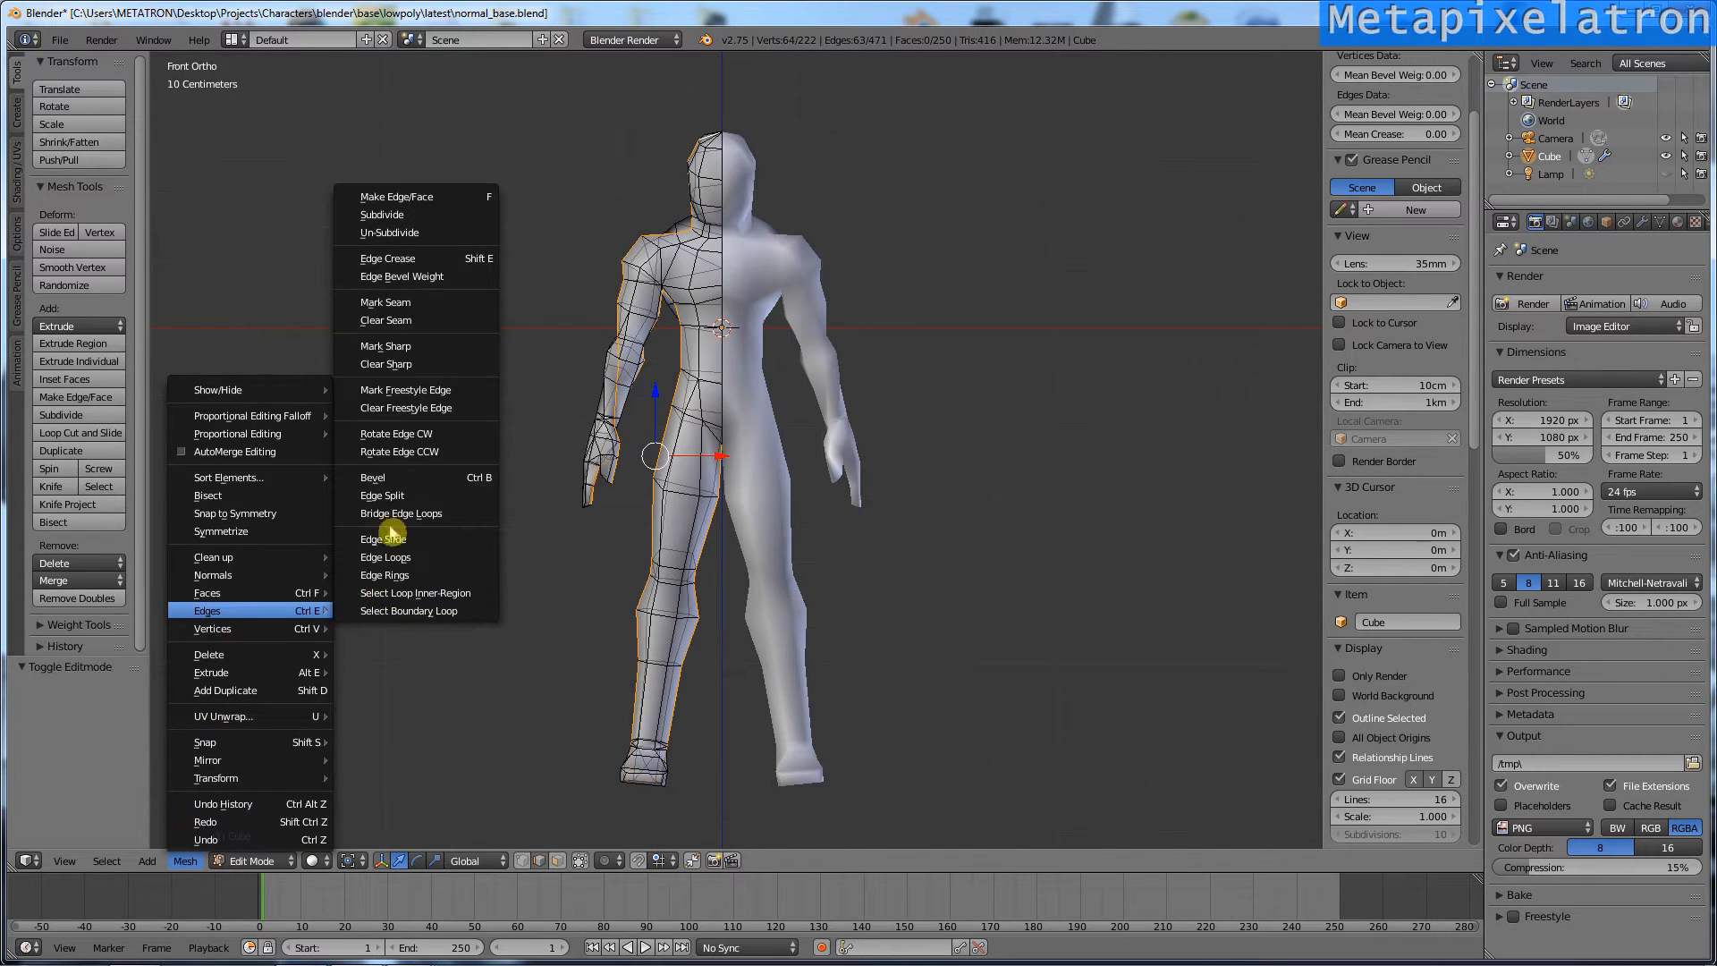
pyautogui.click(384, 302)
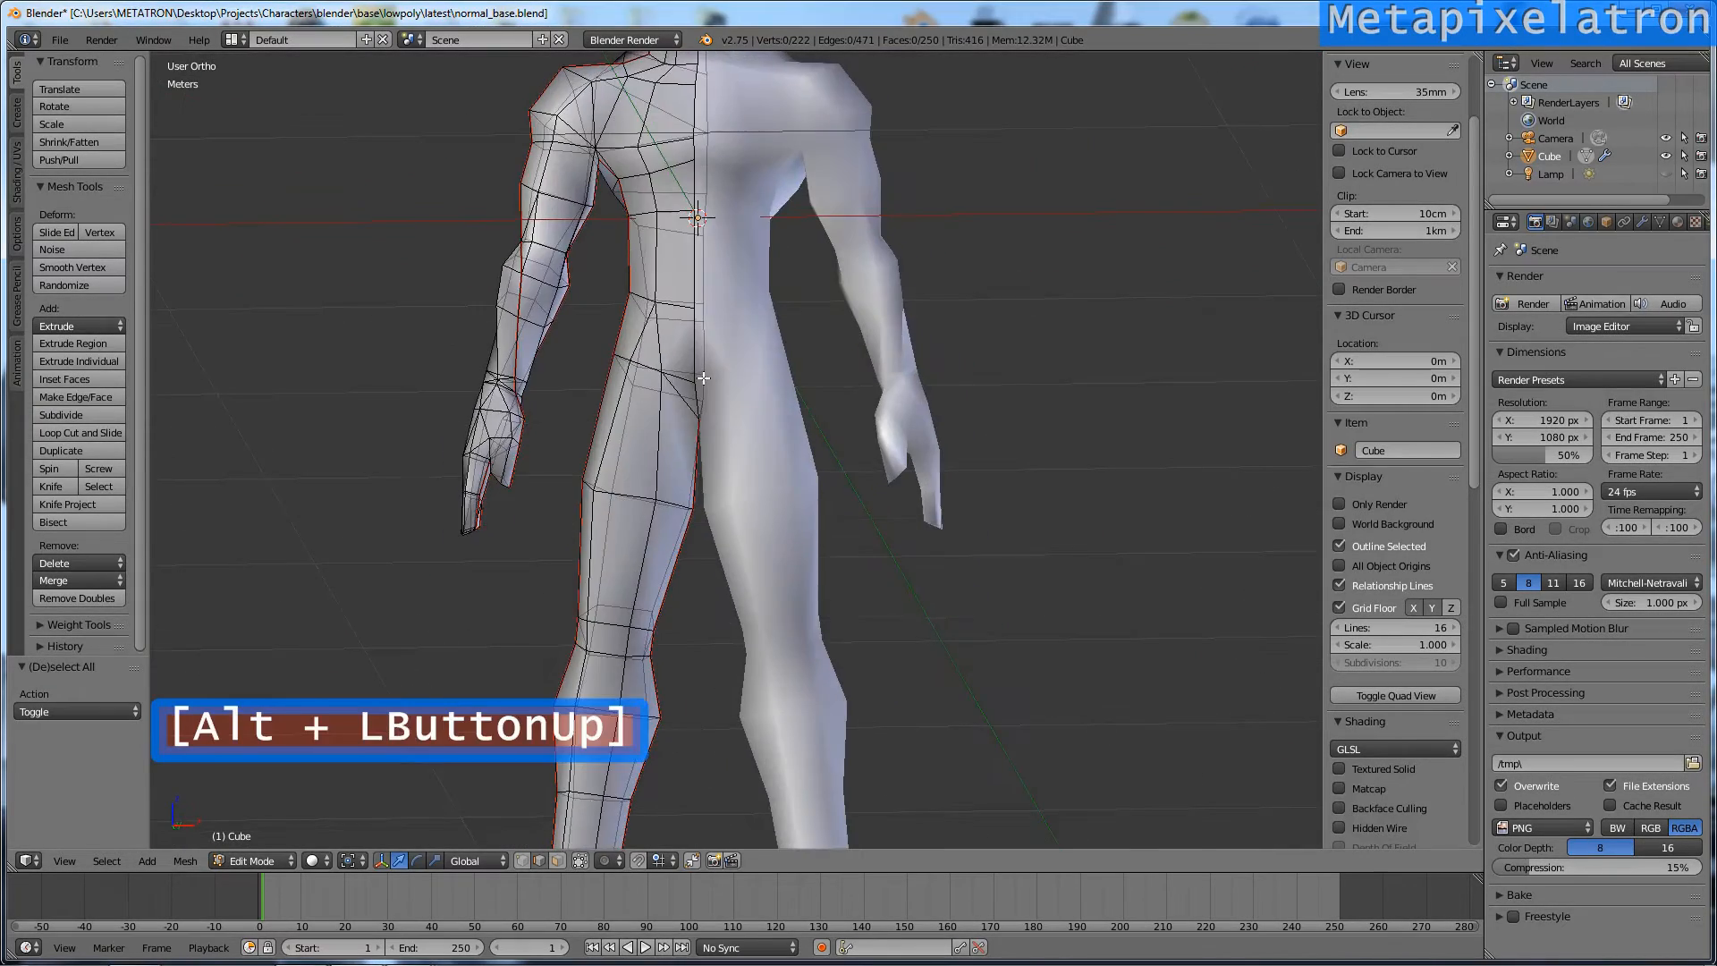
pyautogui.scroll(-3)
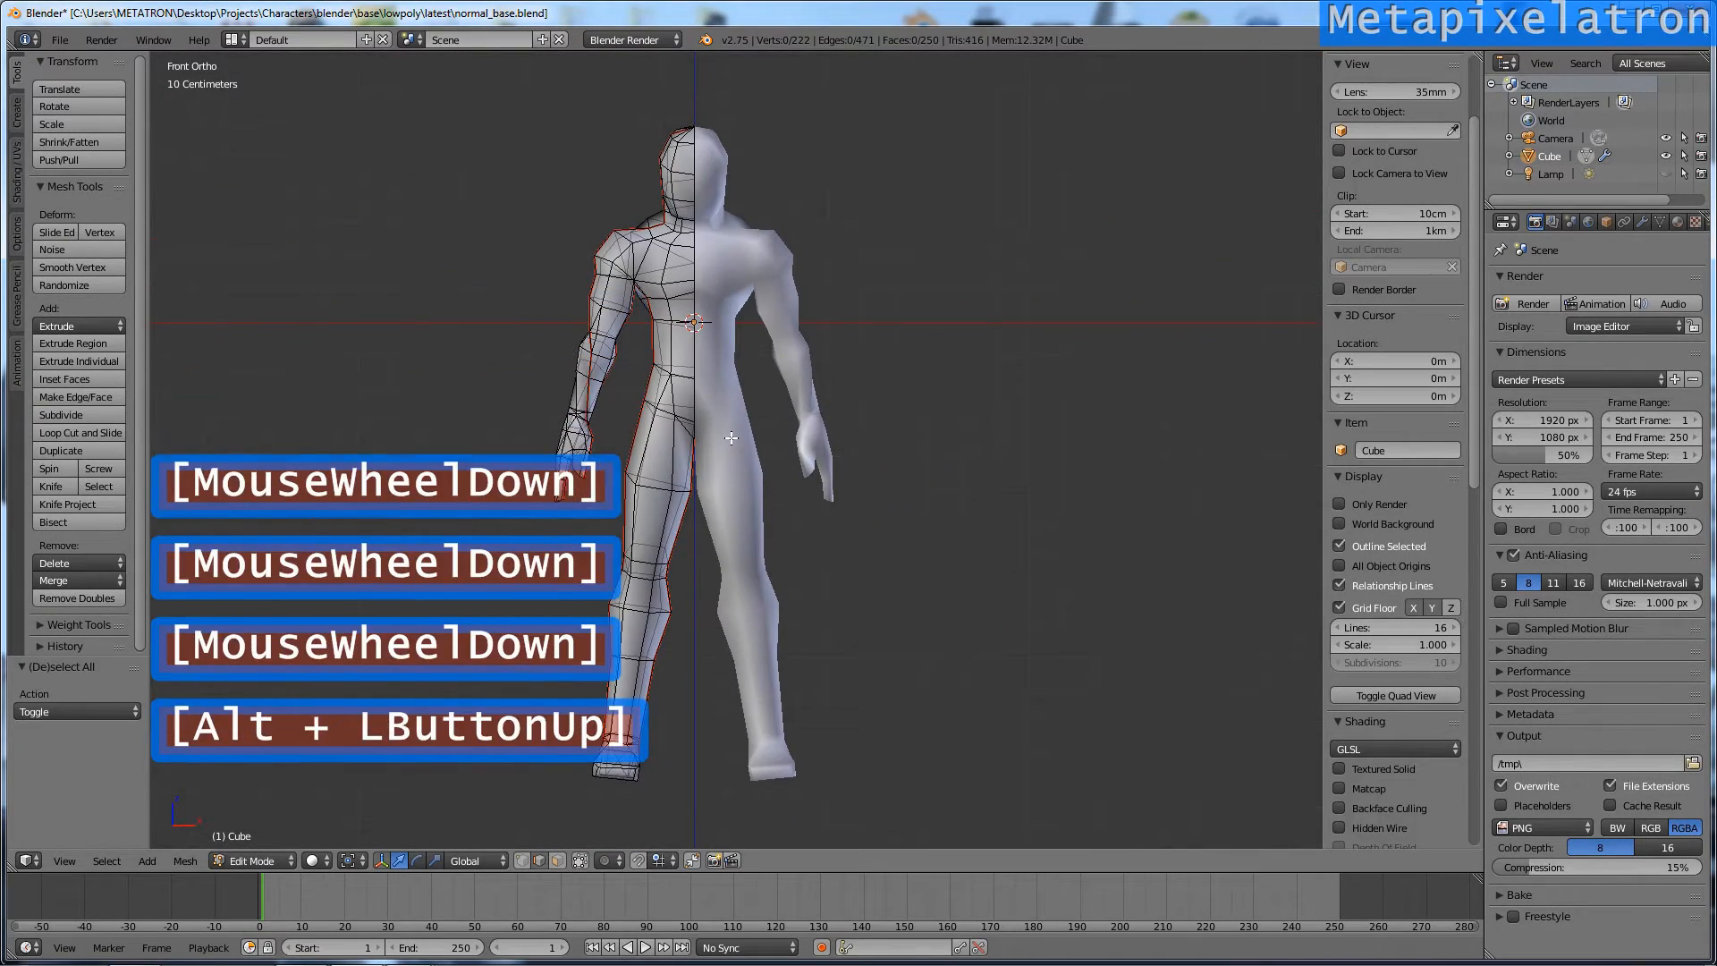
# Step: Select all geometry and run Unwrap from the Mesh menu
pyautogui.press('a')
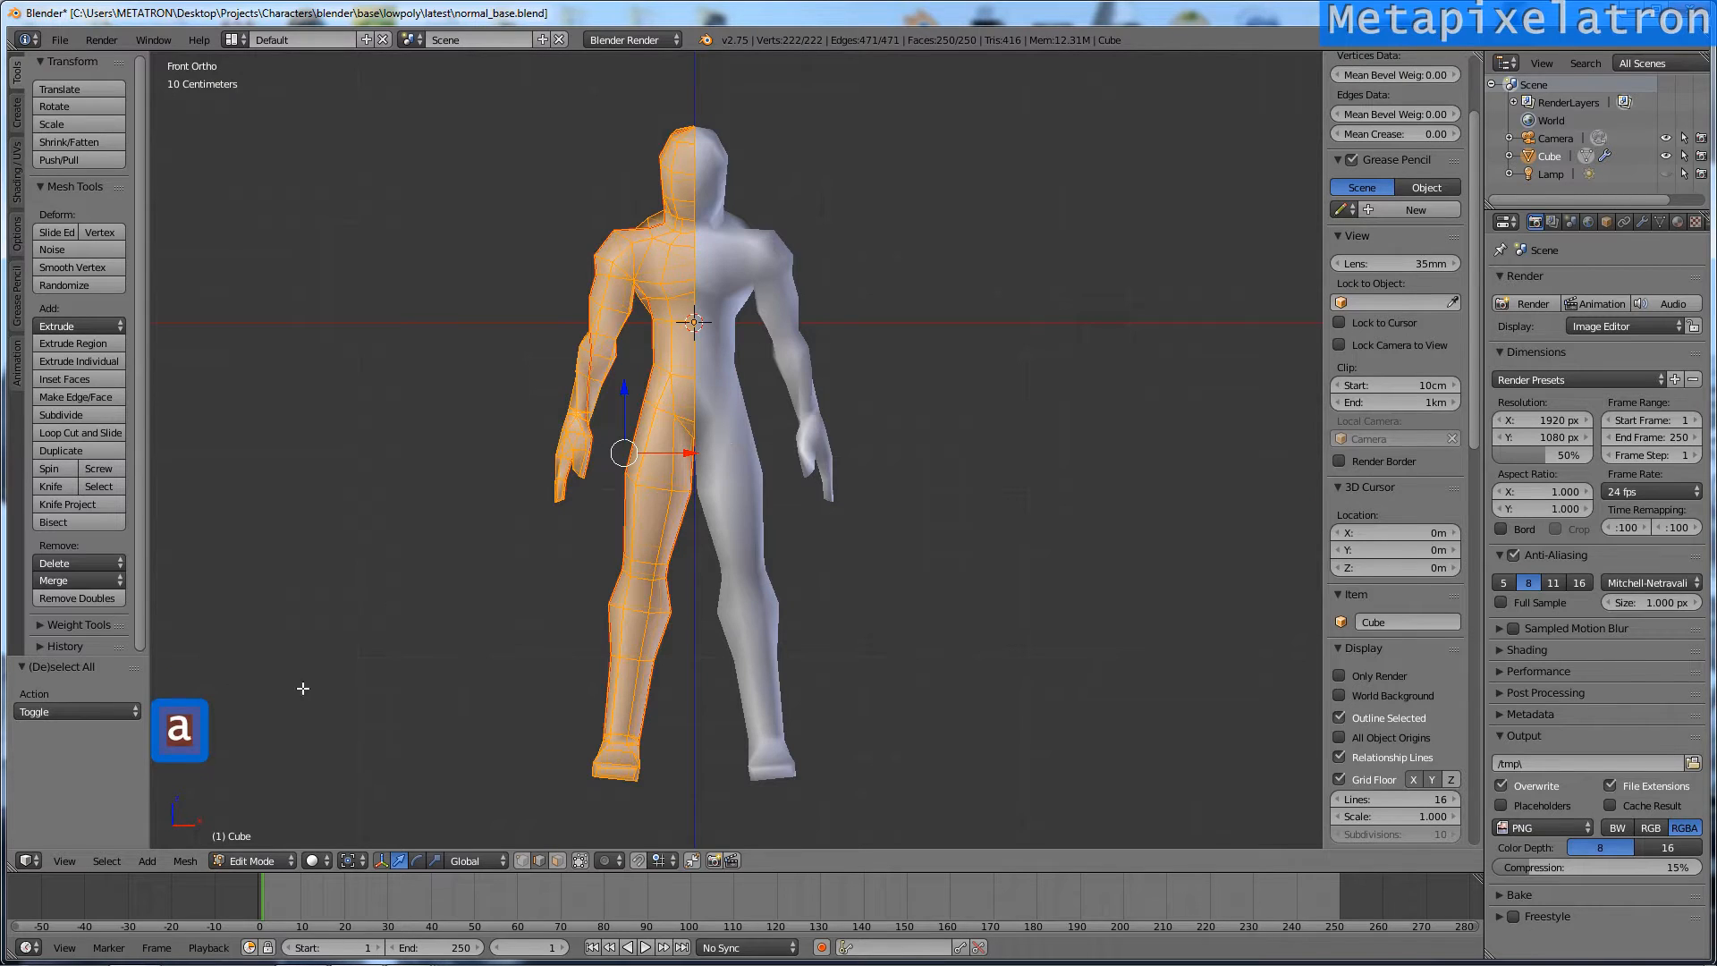
pyautogui.click(185, 860)
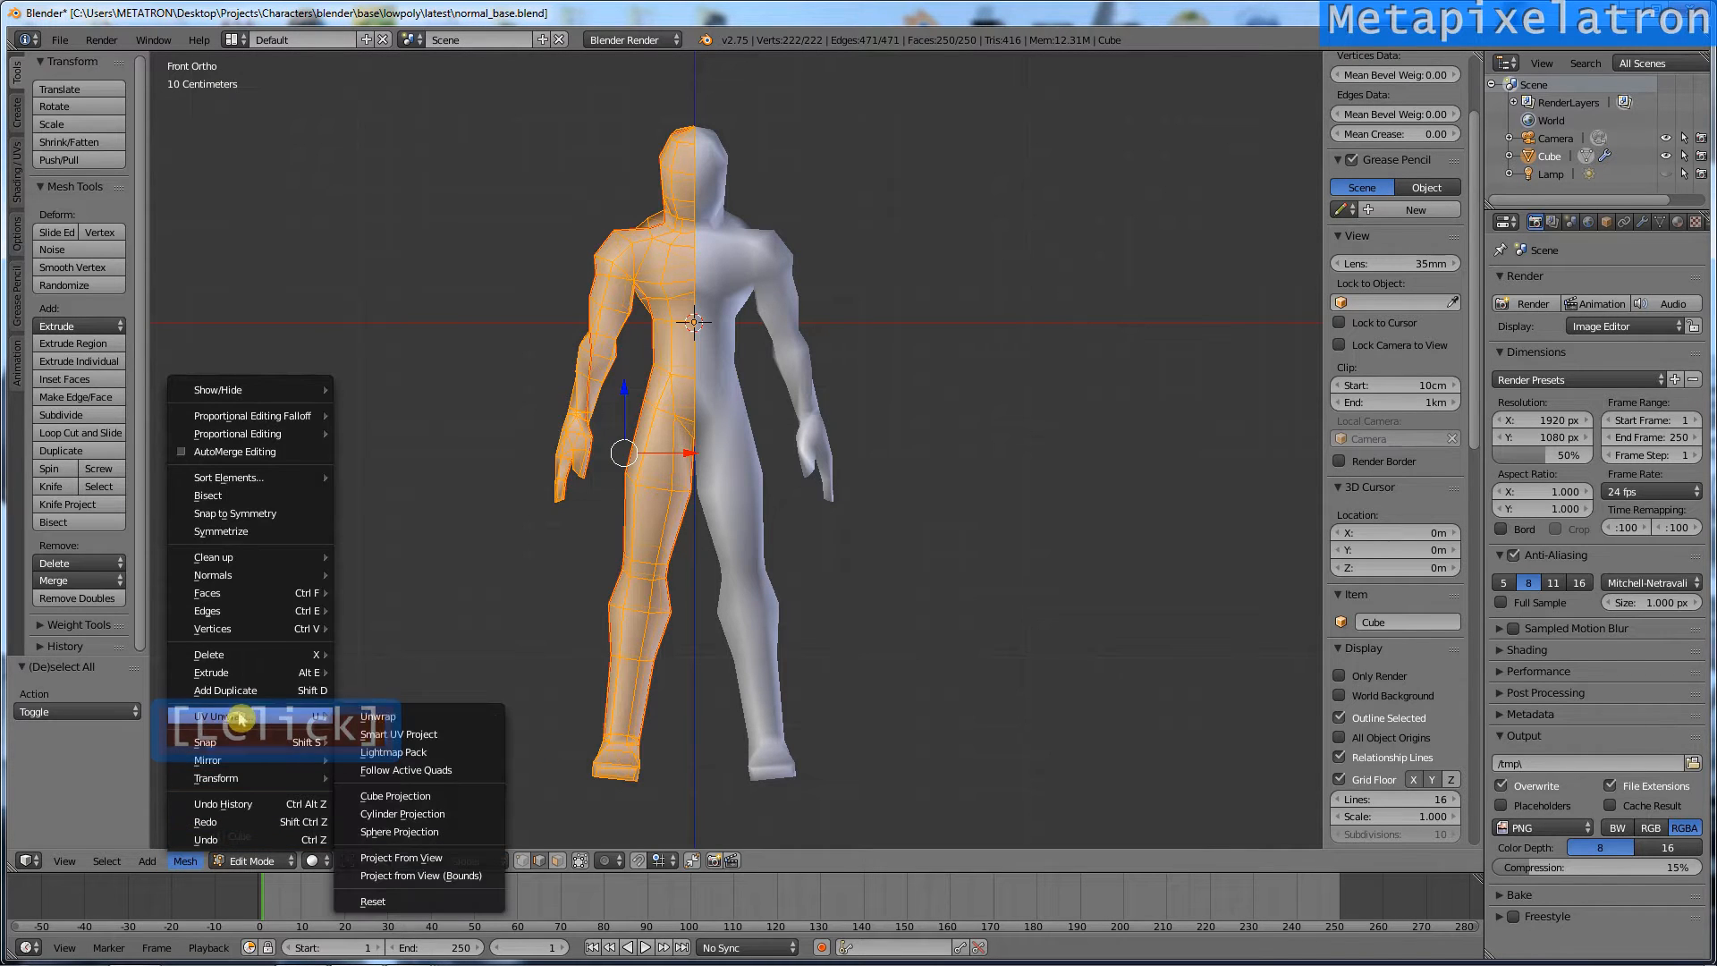
pyautogui.click(376, 717)
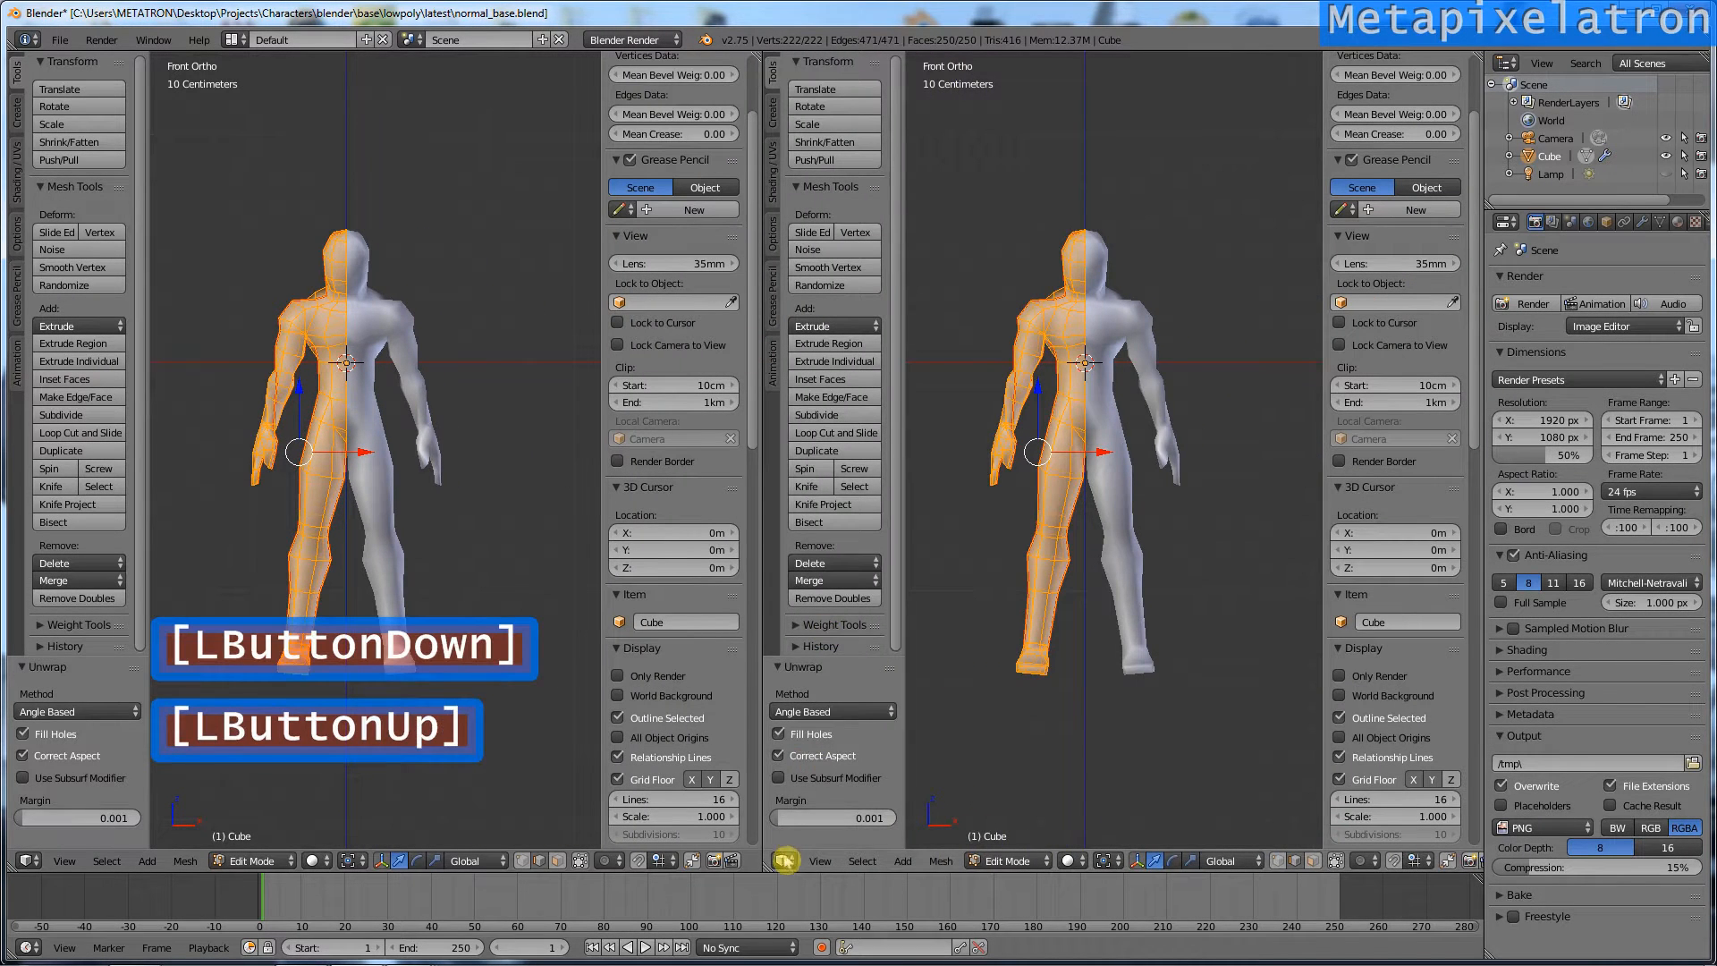
# Step: In the UV editor, rotate both half-body islands upright, move them apart, then deselect
pyautogui.click(780, 859)
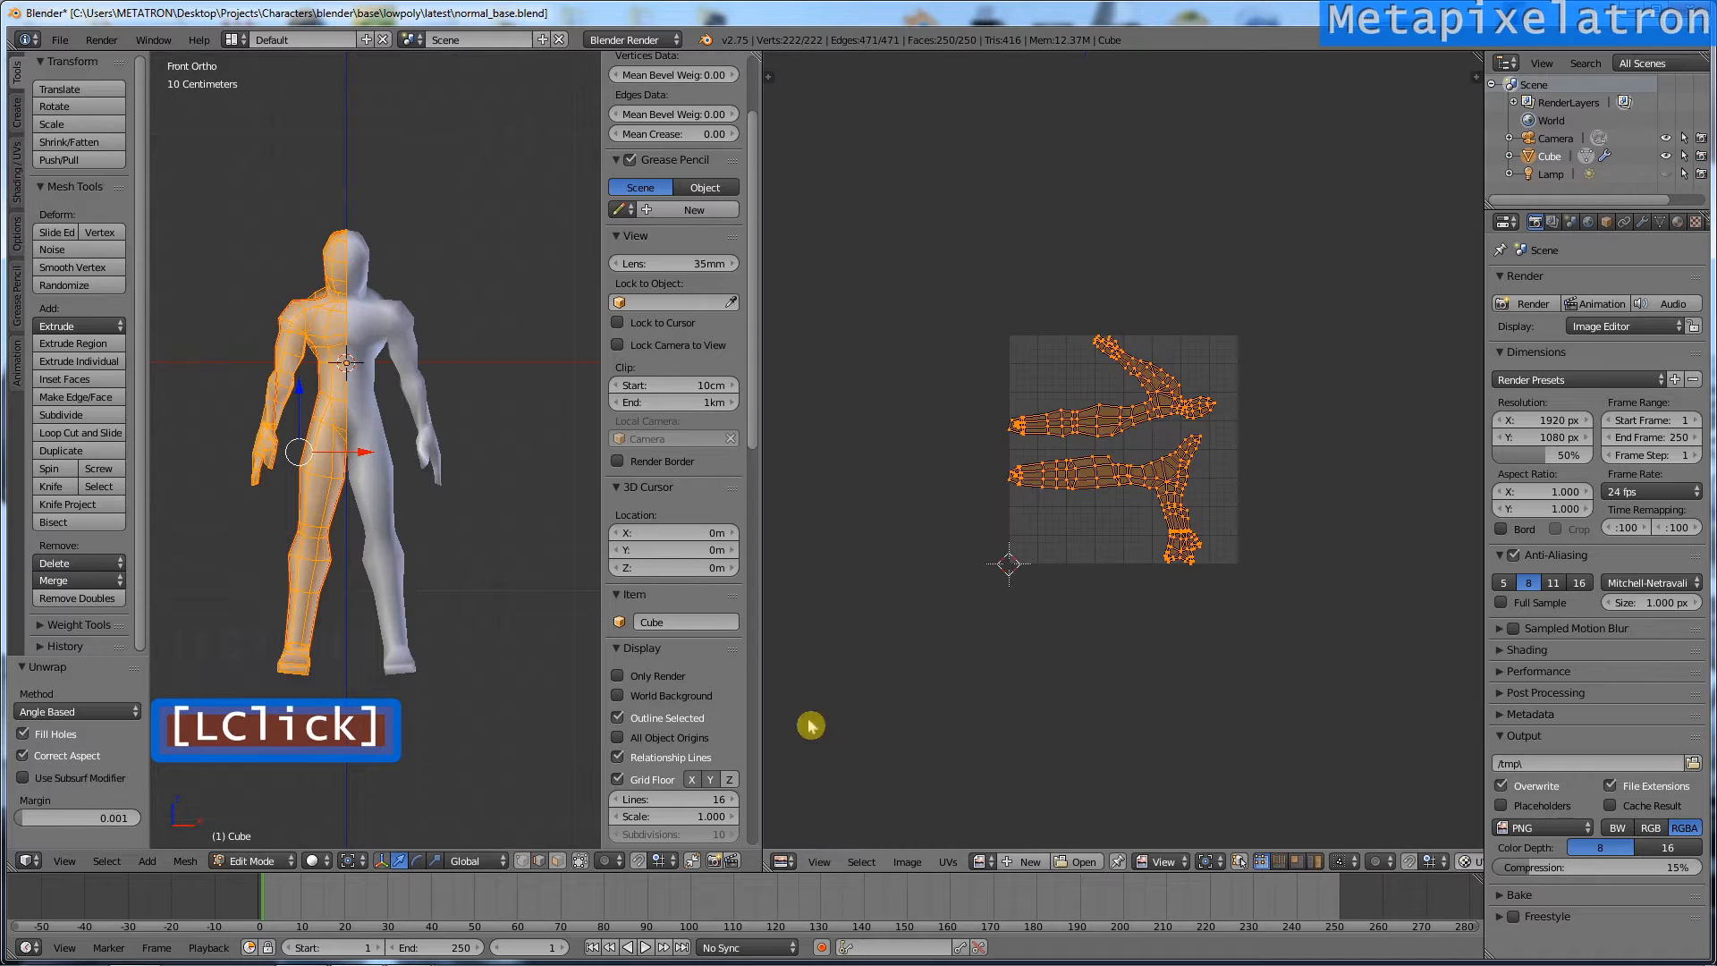
pyautogui.scroll(3)
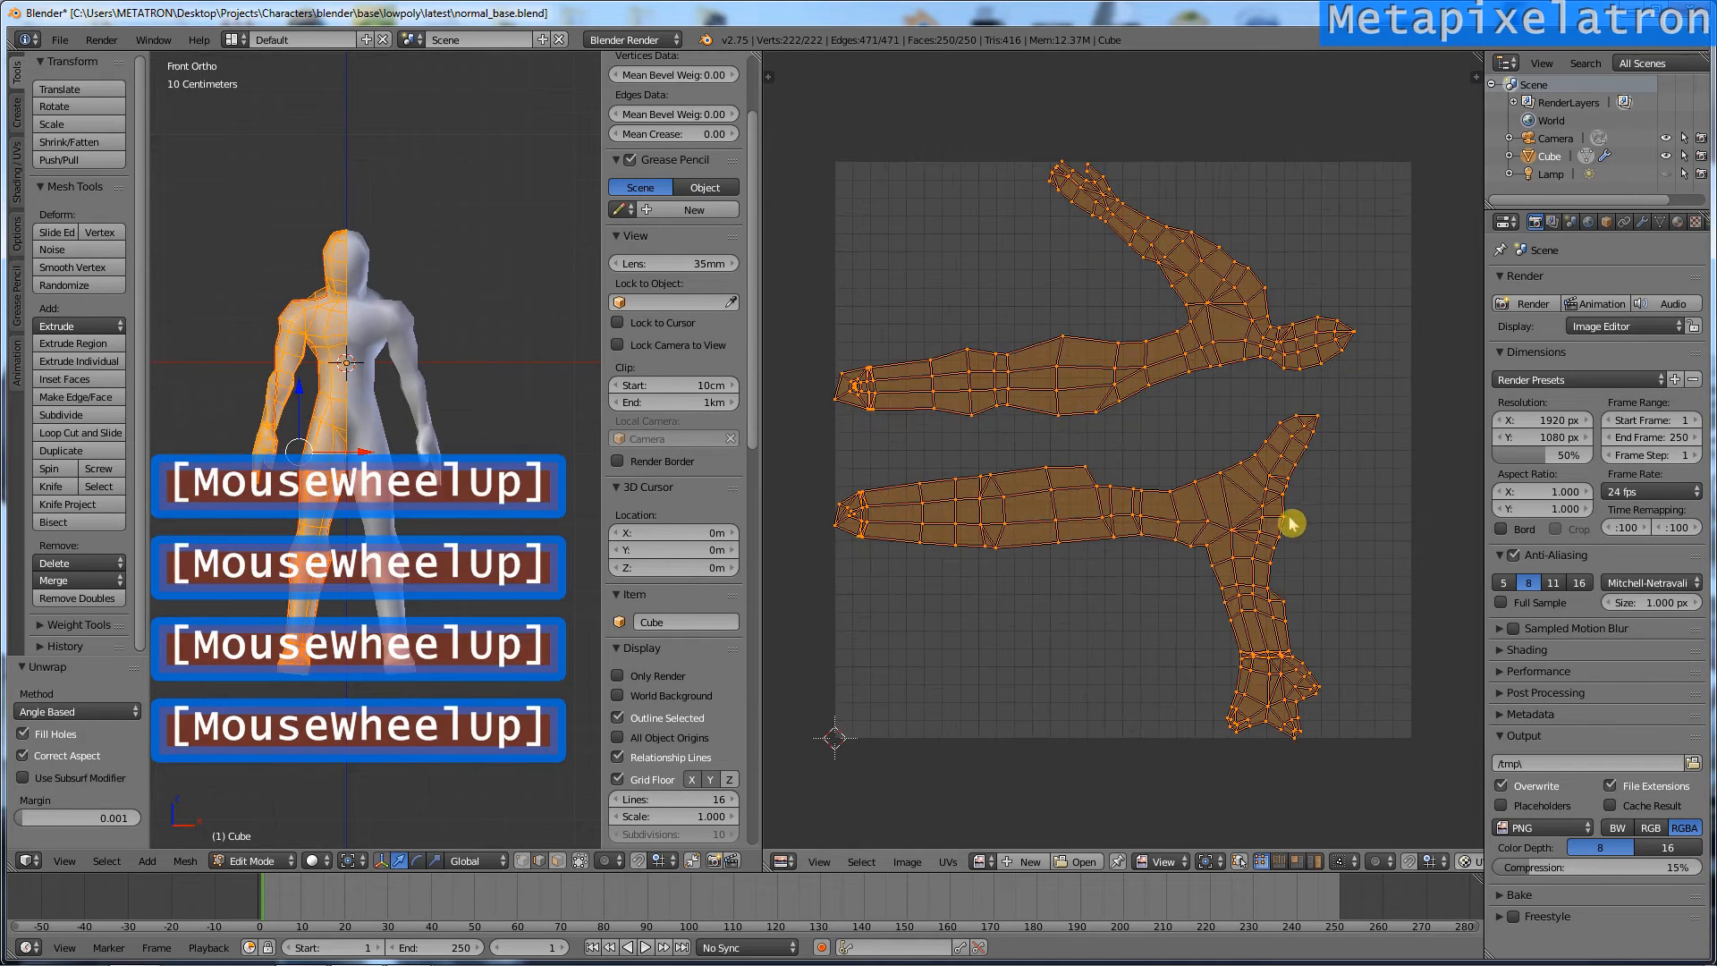
pyautogui.scroll(3)
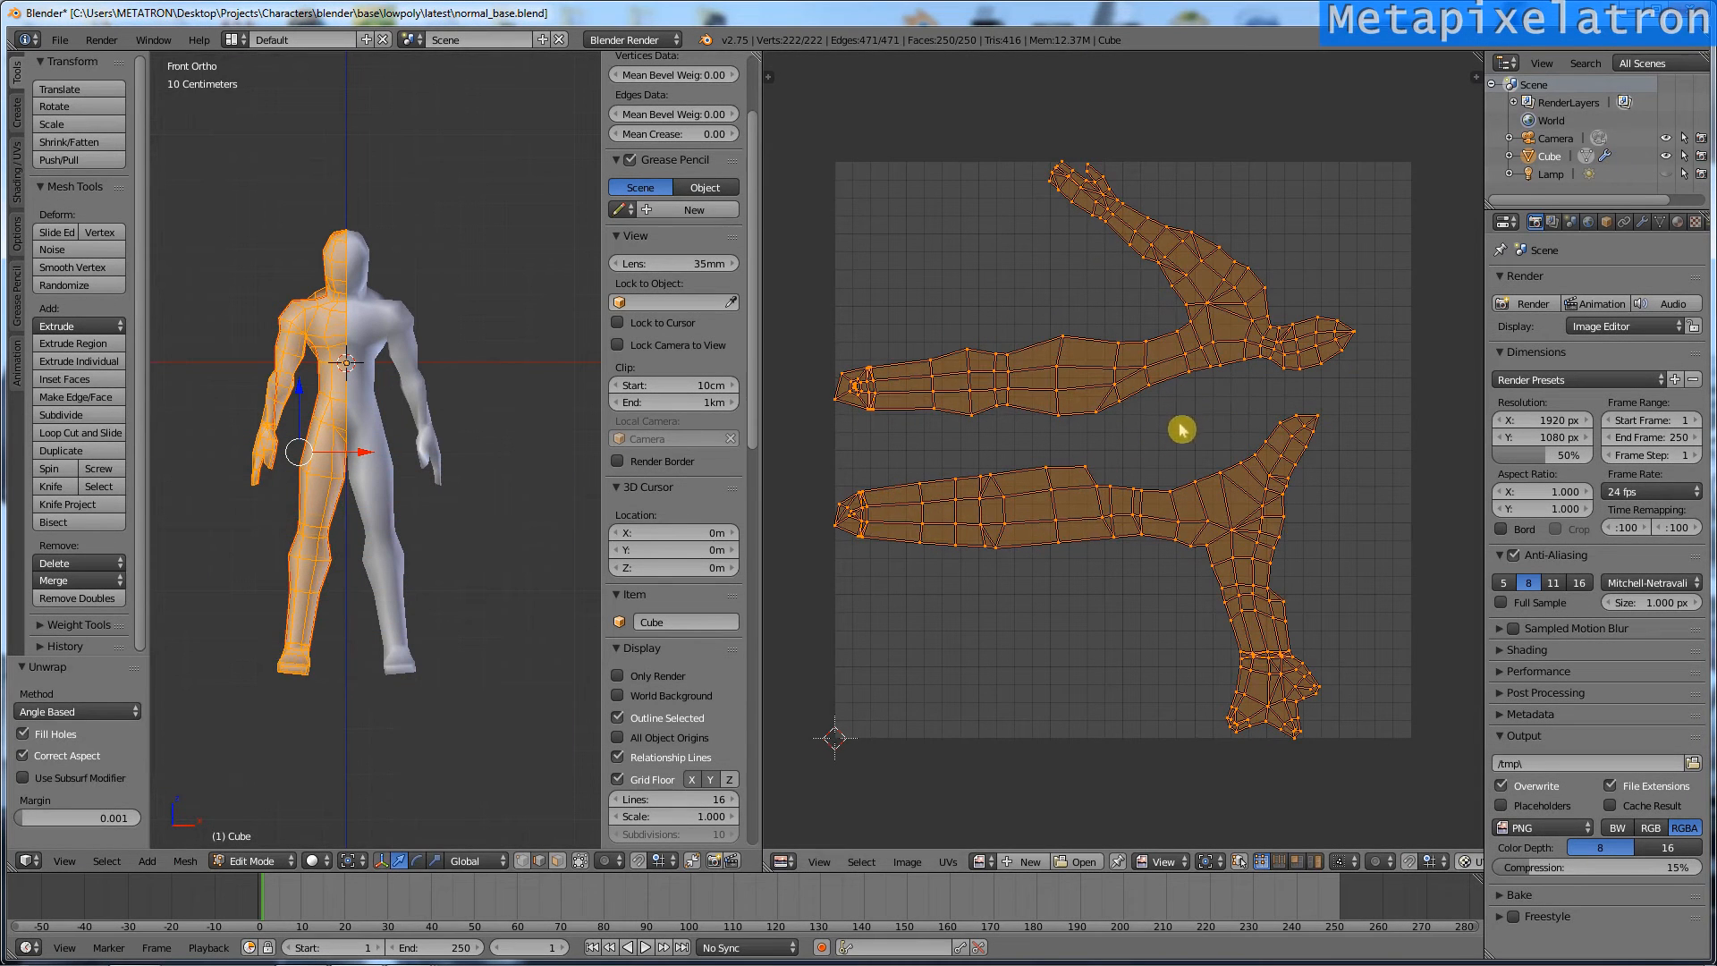
pyautogui.press('r')
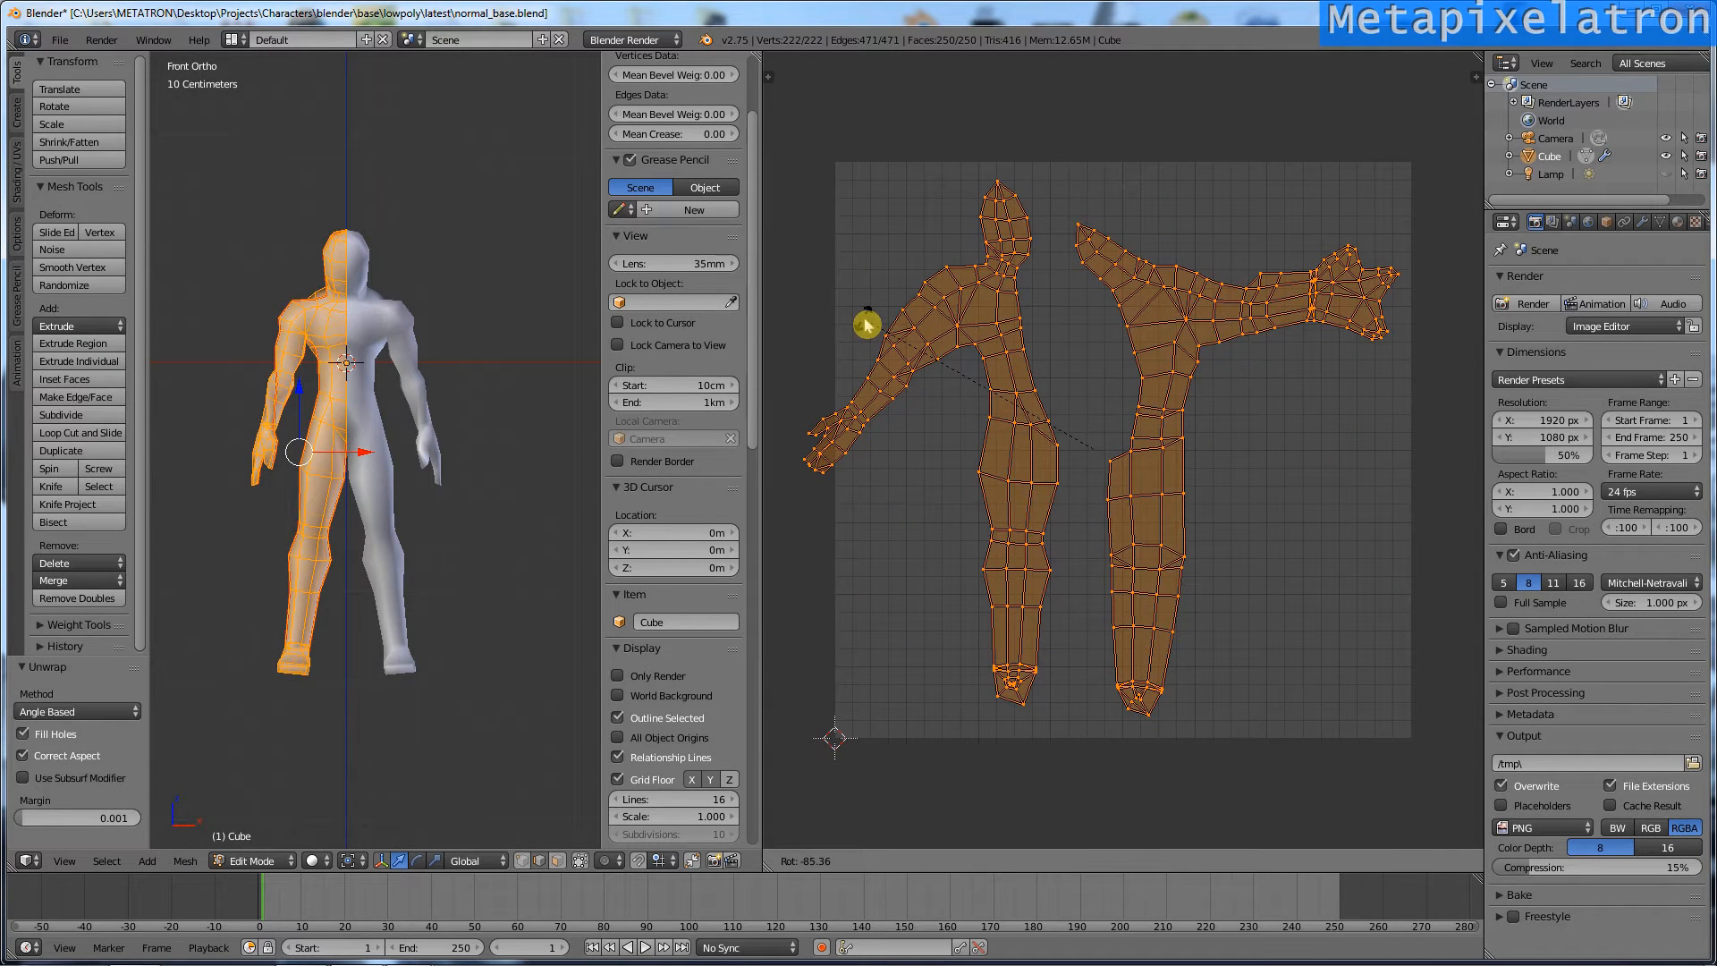
pyautogui.press('g')
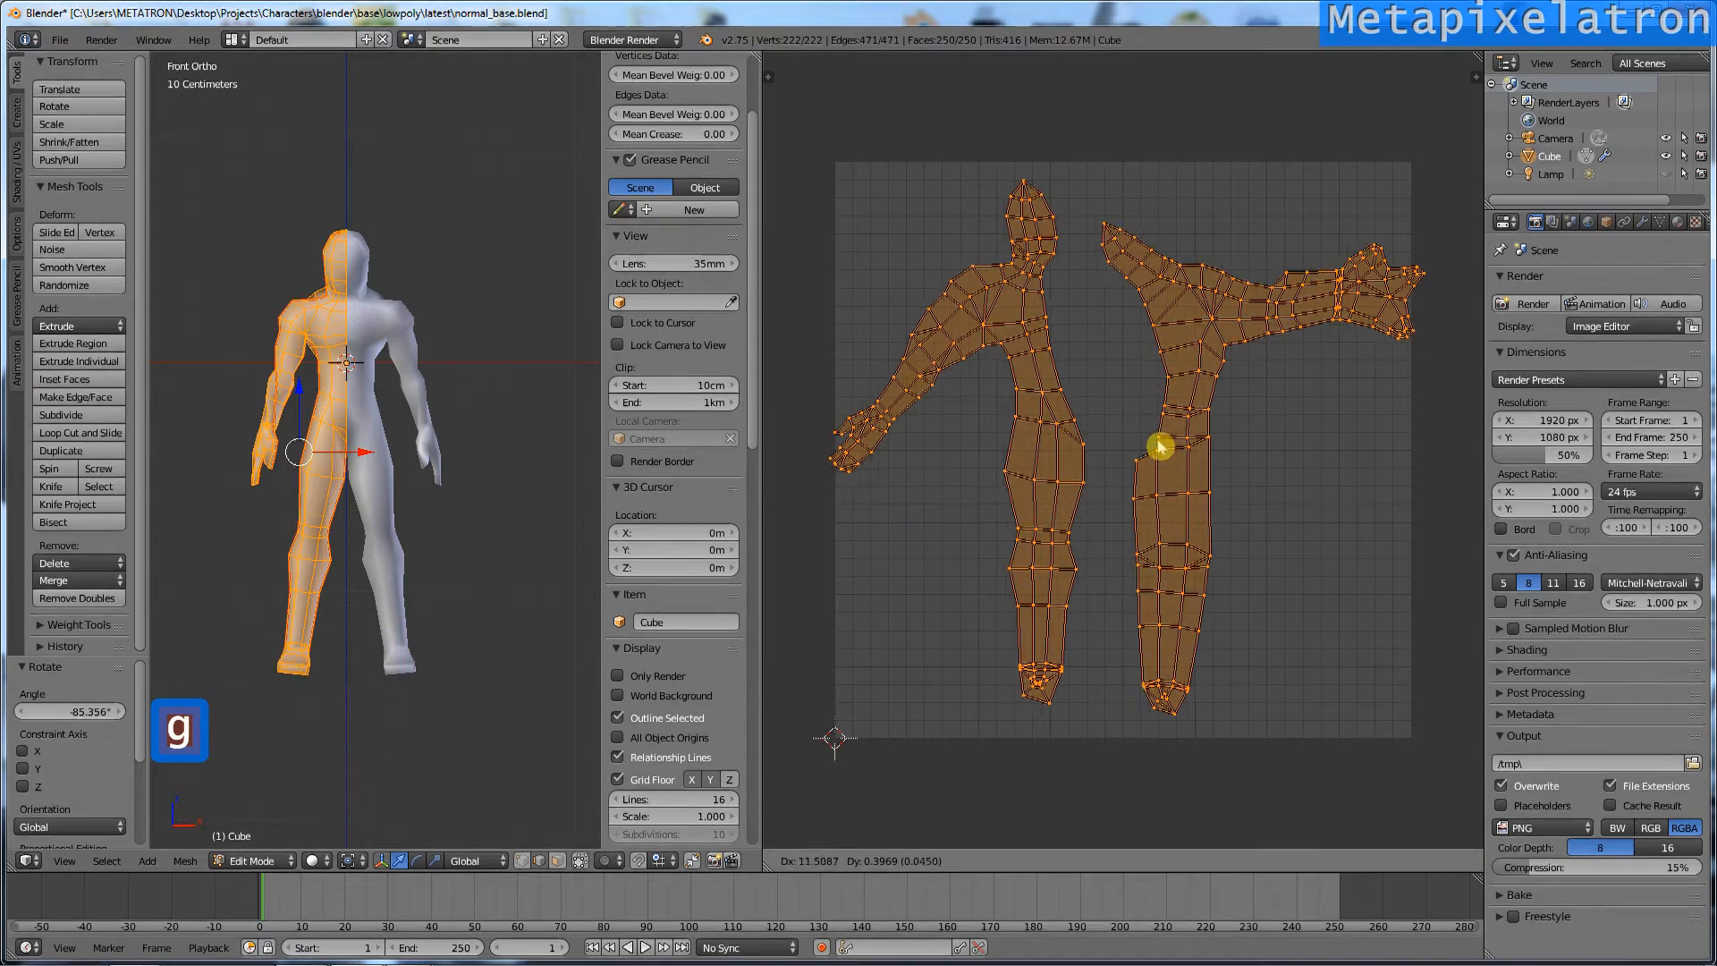
pyautogui.click(1163, 447)
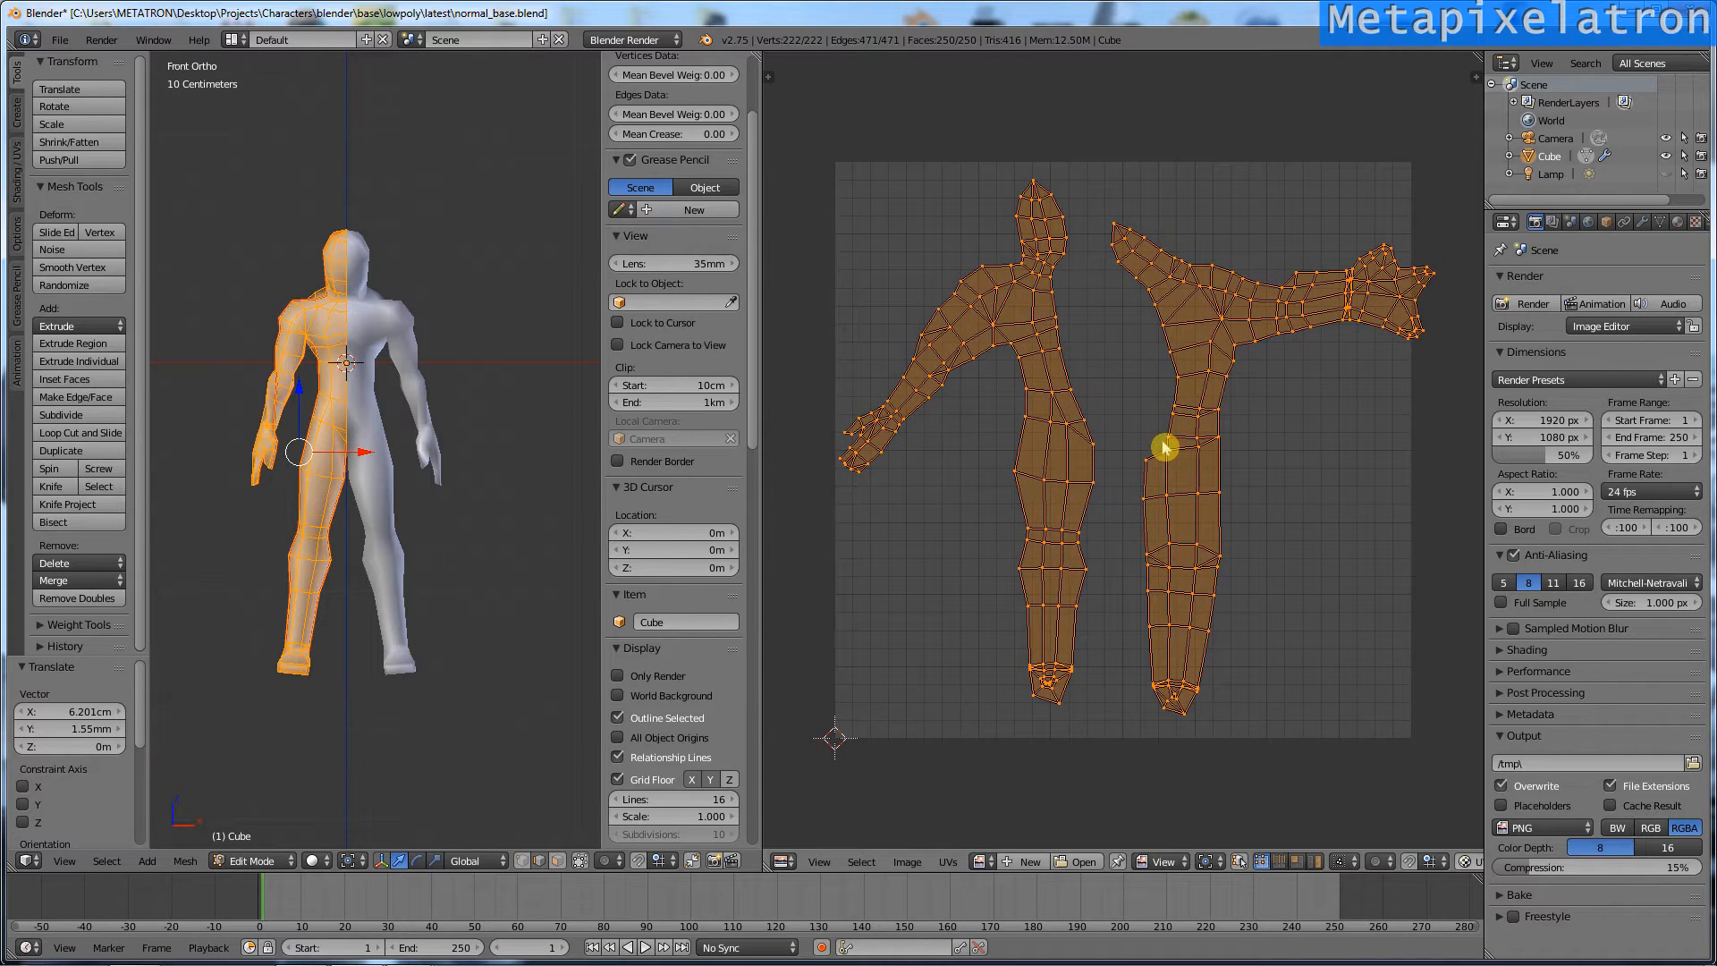
pyautogui.press('a')
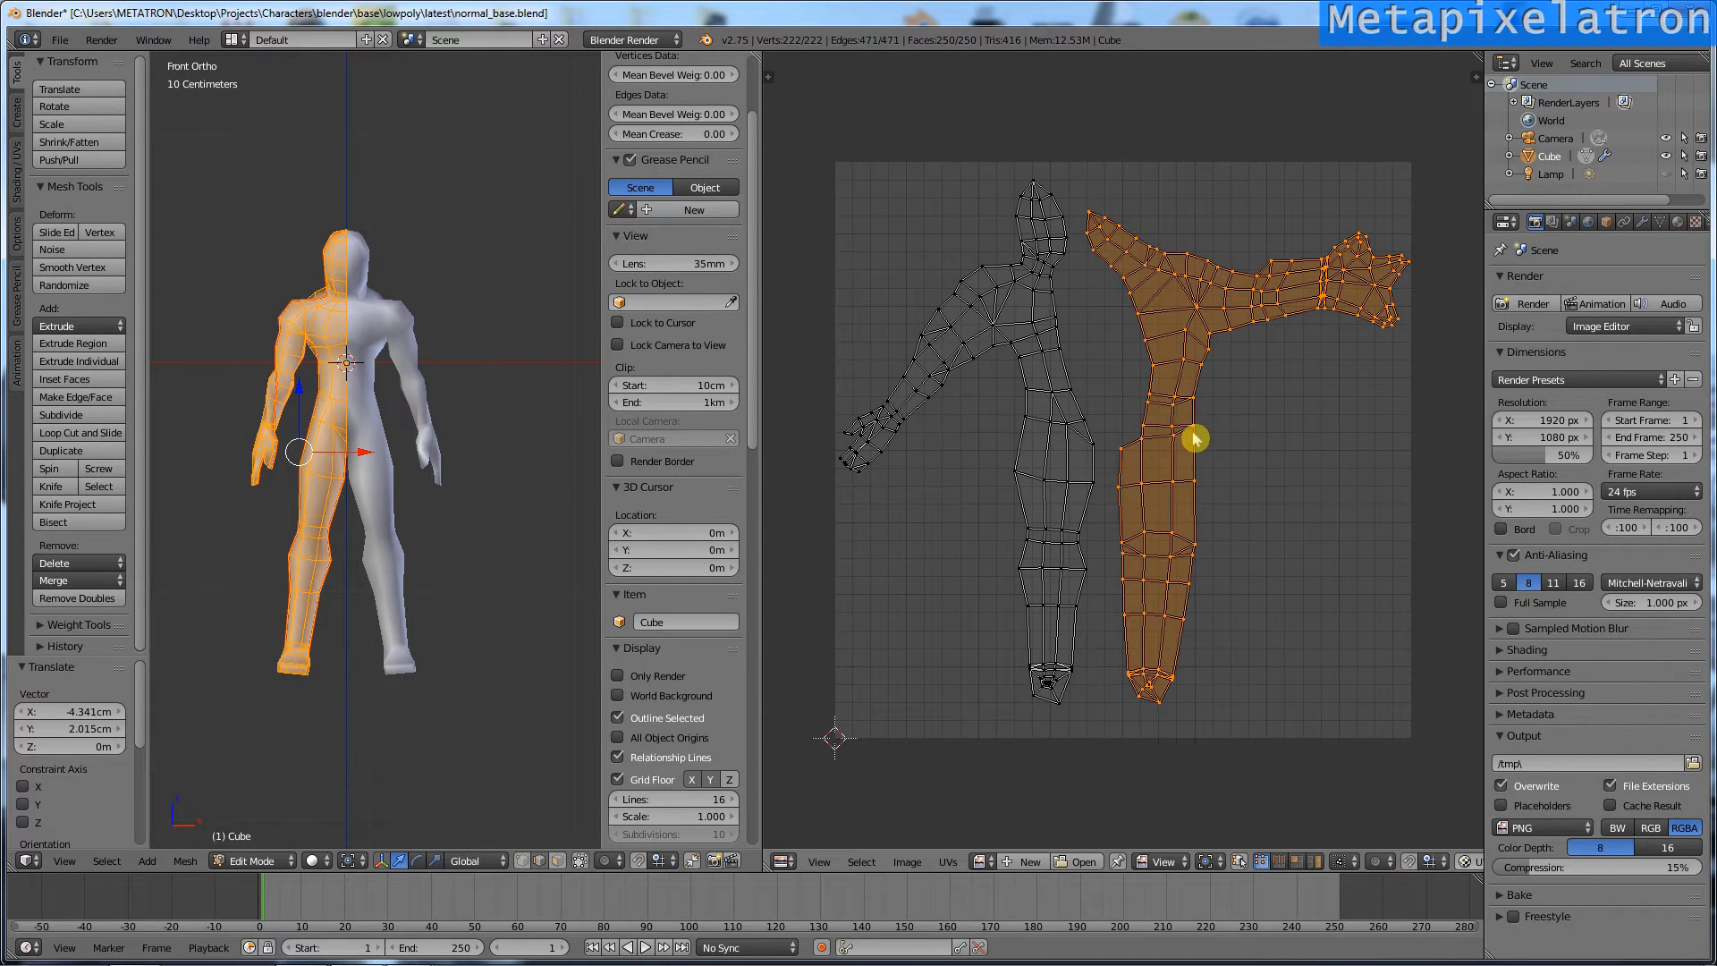
pyautogui.press('a')
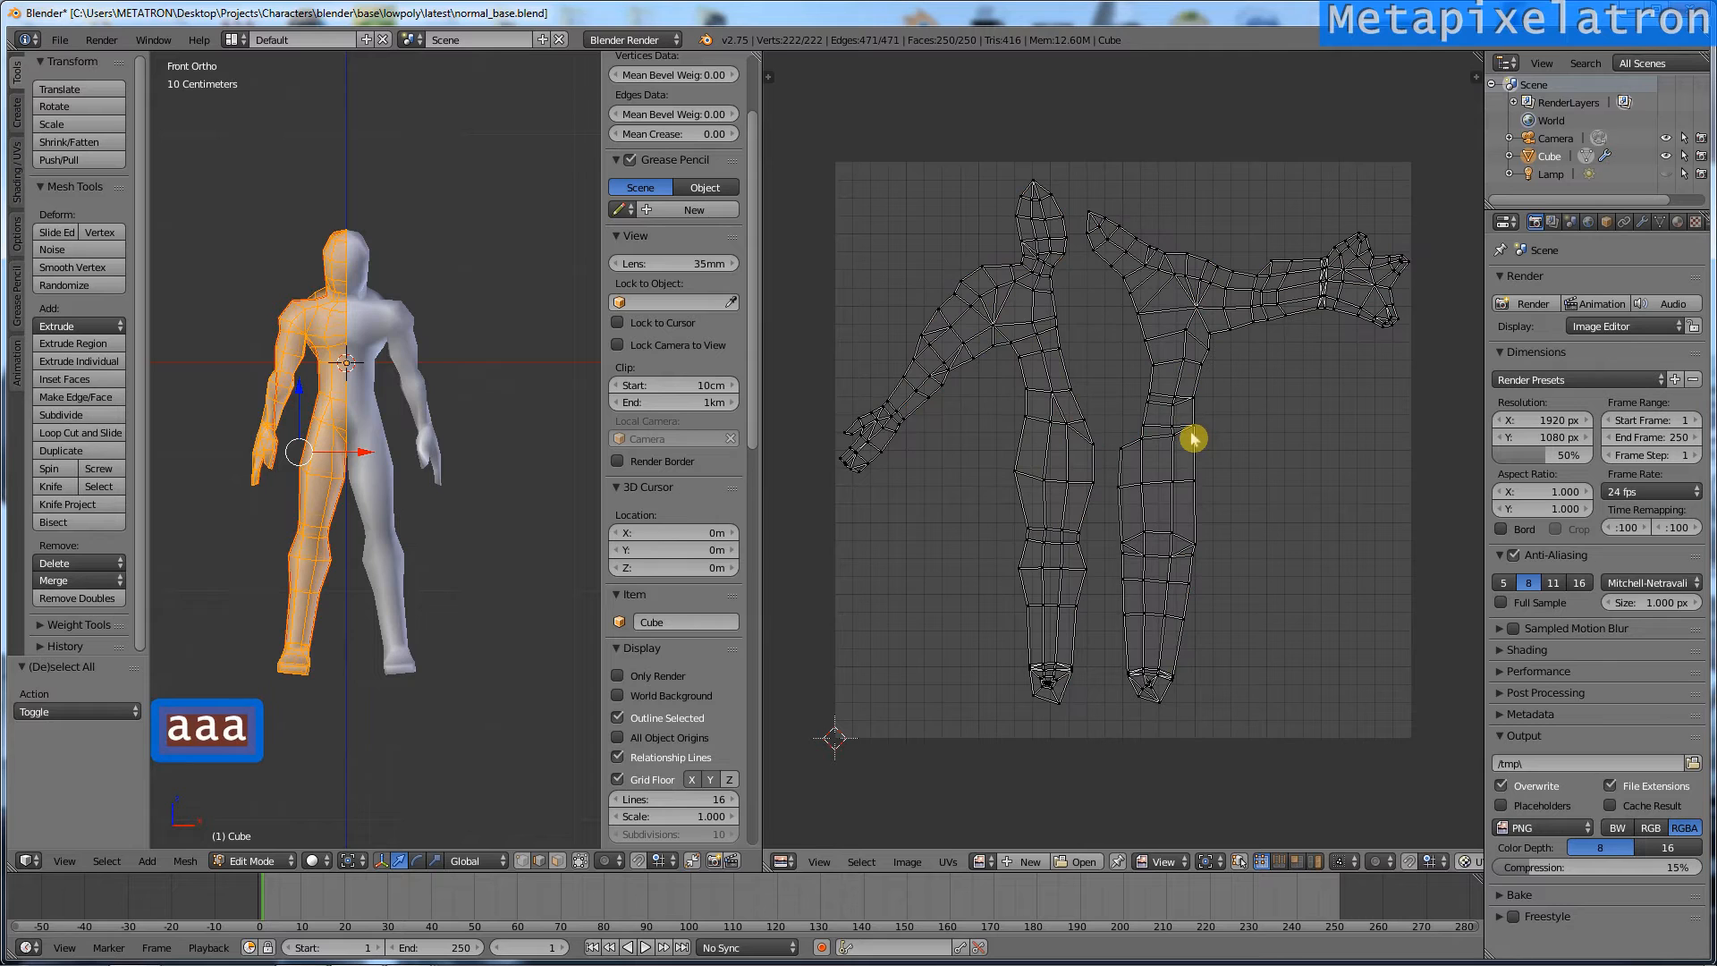
pyautogui.moveTo(1661, 223)
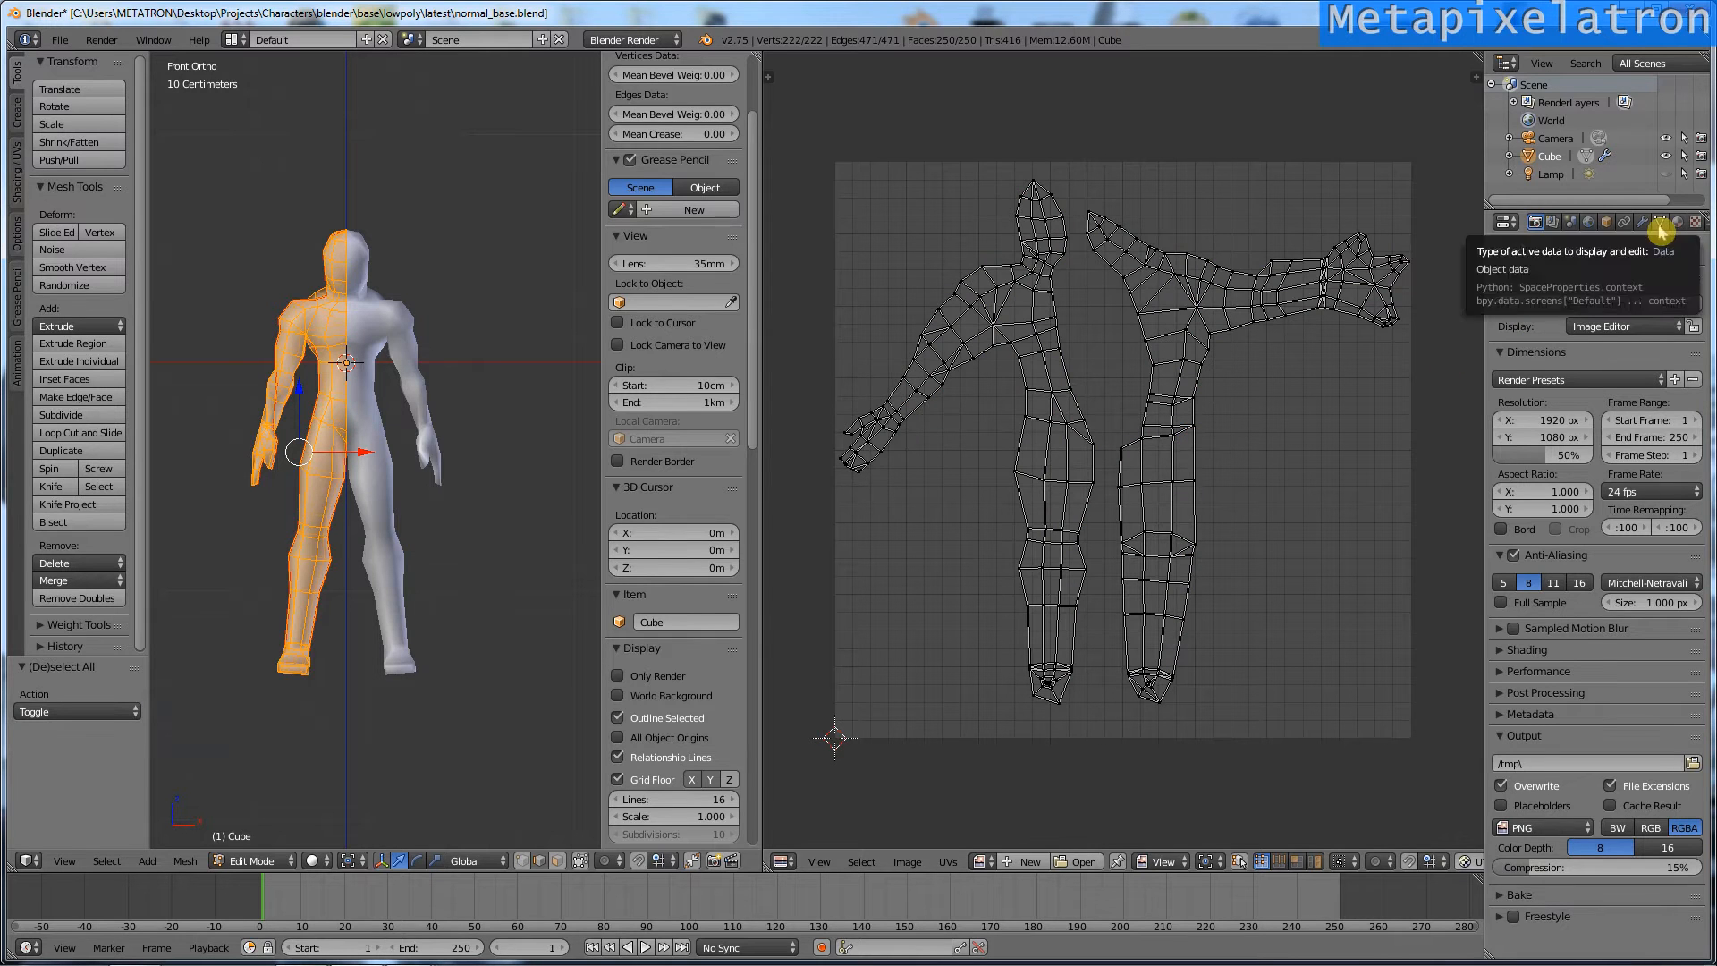
# Step: Add UVMap.001 in Object Data properties and bring up Smart UV Project
pyautogui.click(1678, 223)
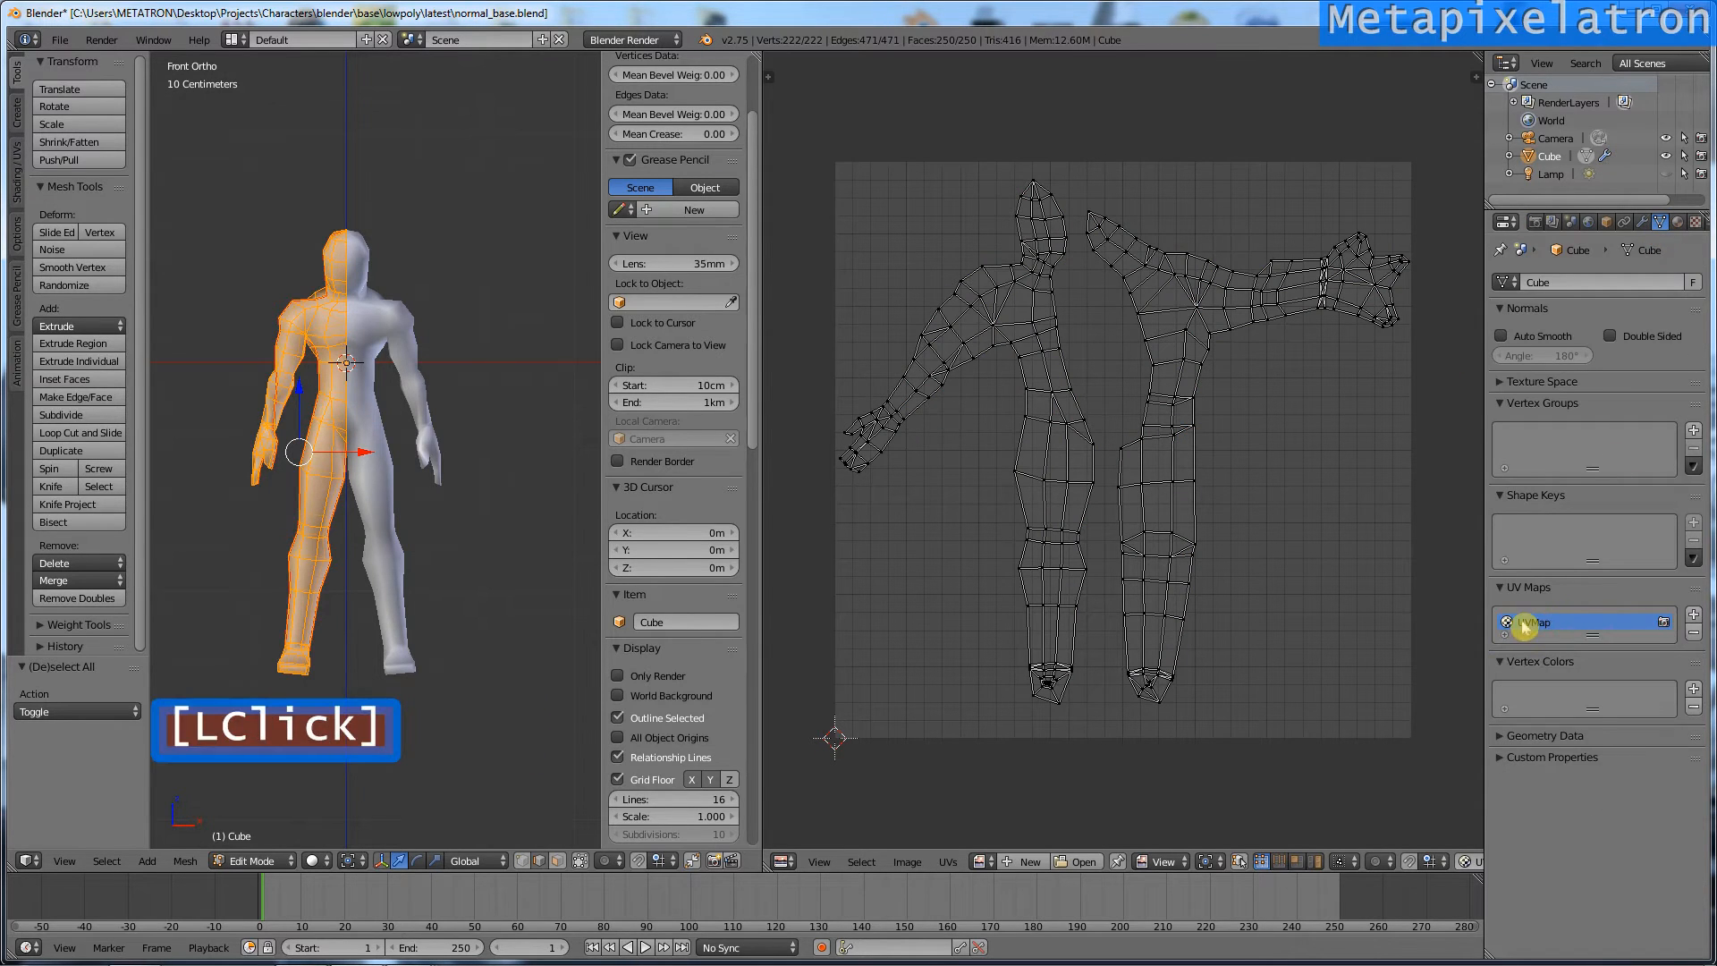
pyautogui.moveTo(1694, 622)
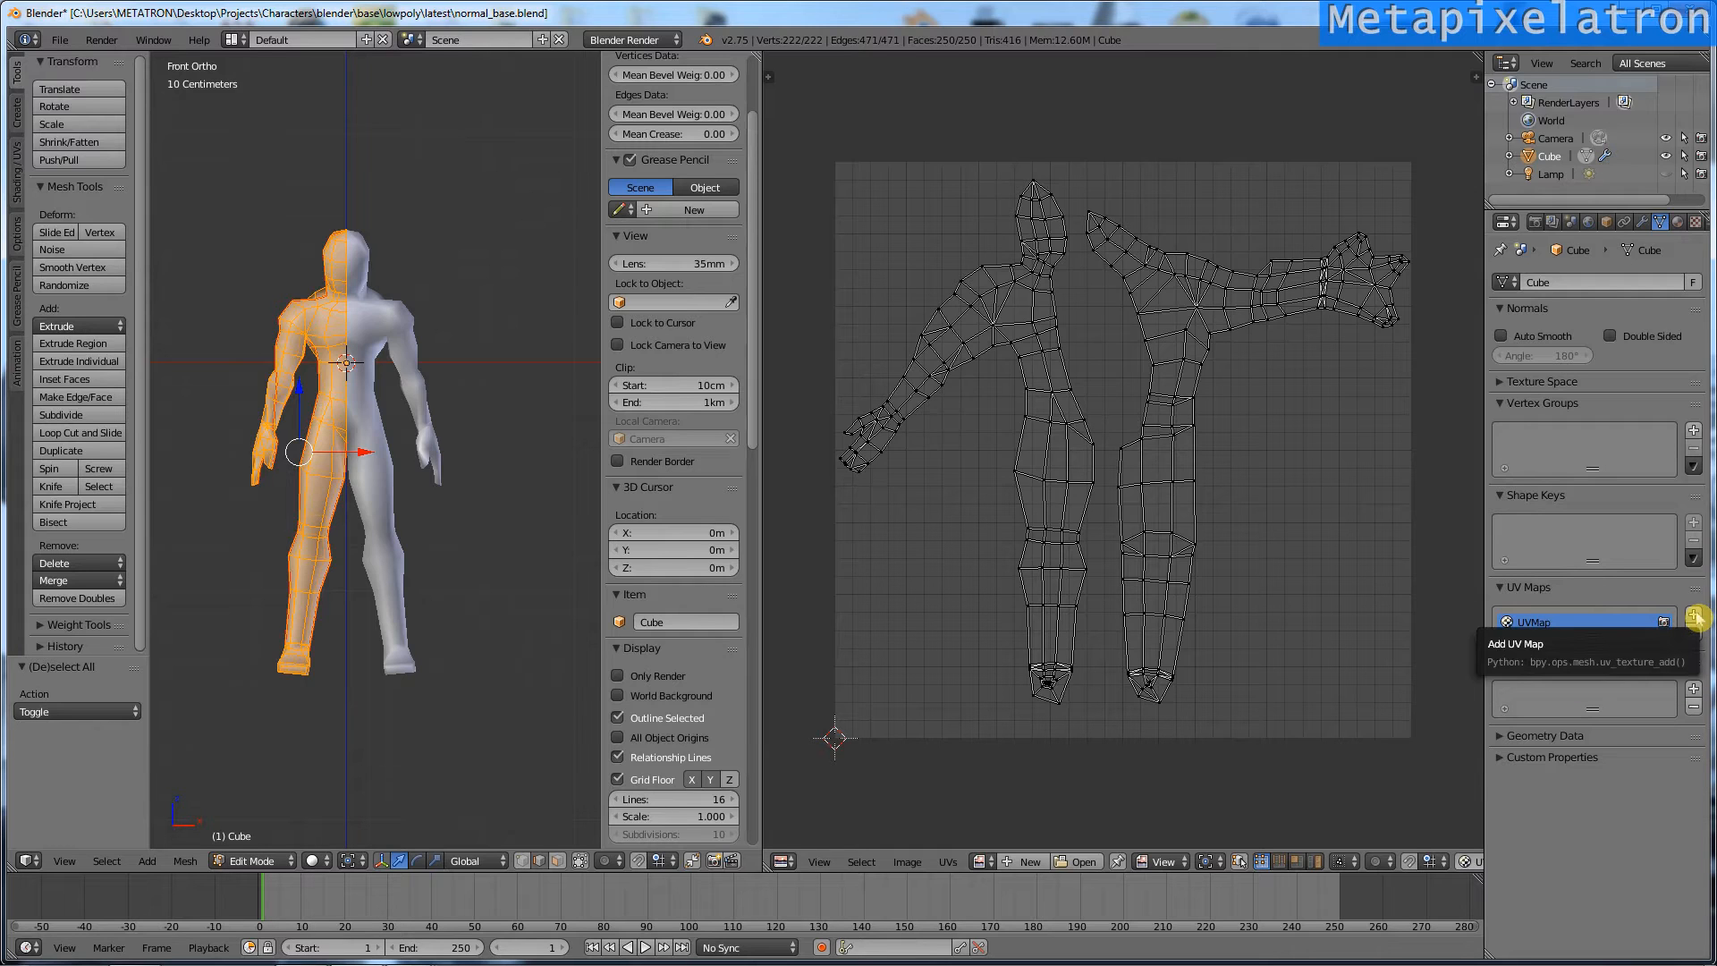
pyautogui.click(1696, 620)
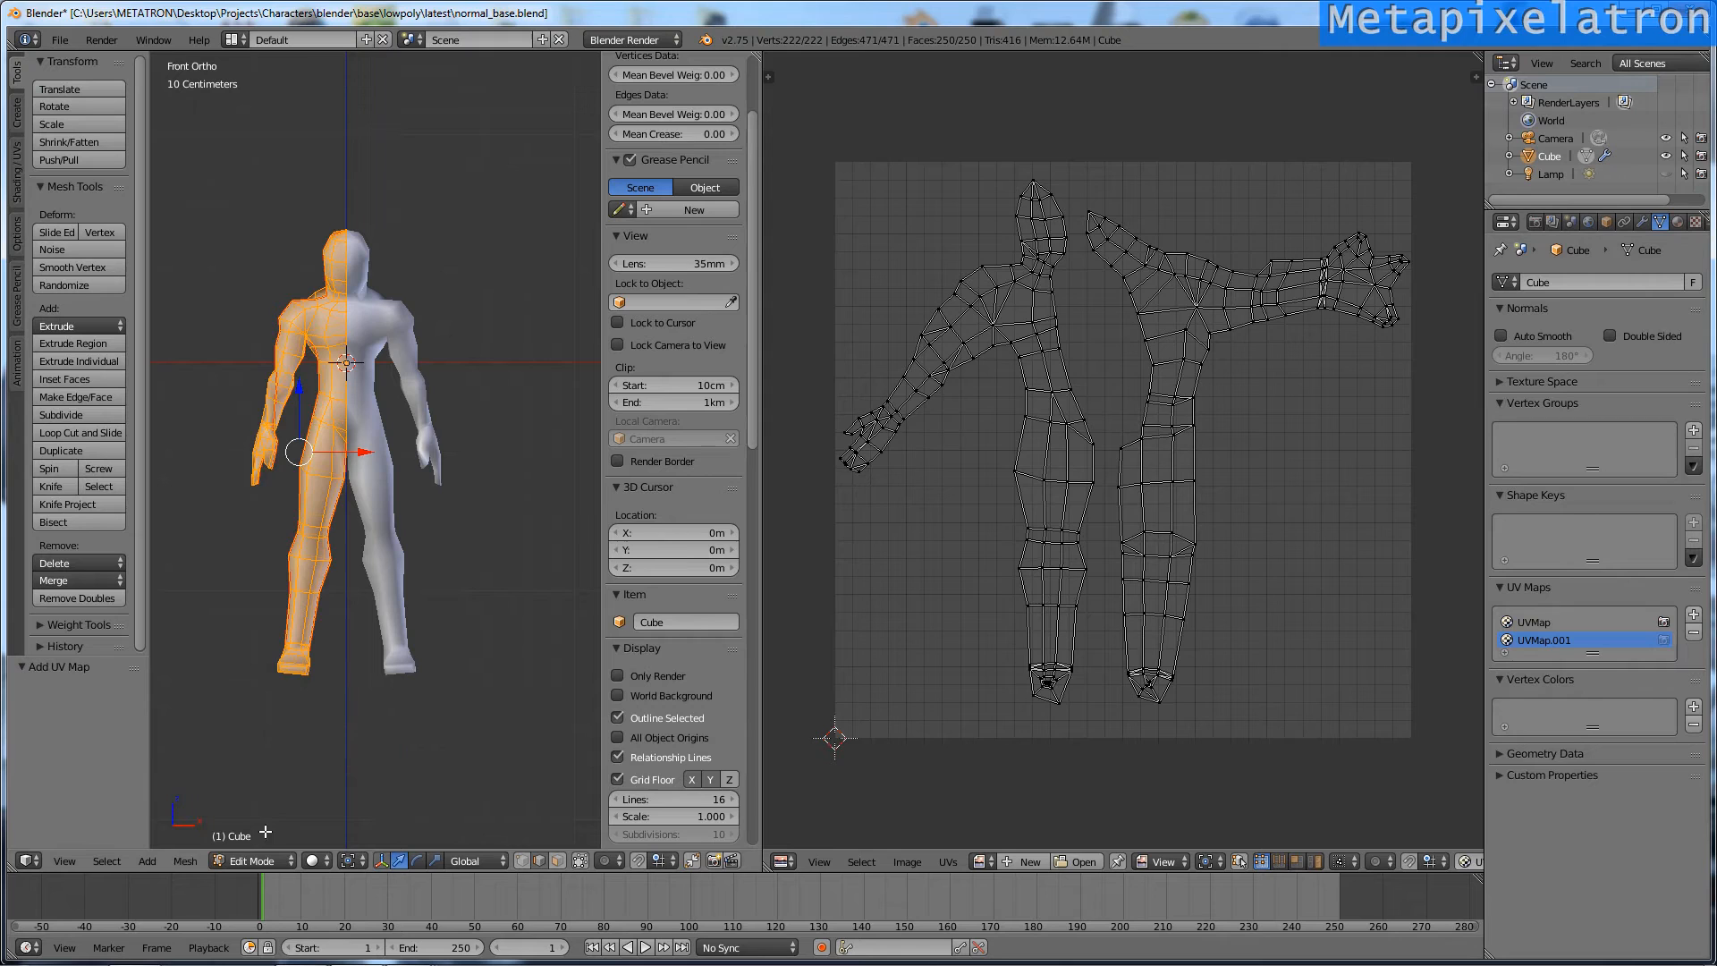
pyautogui.click(184, 859)
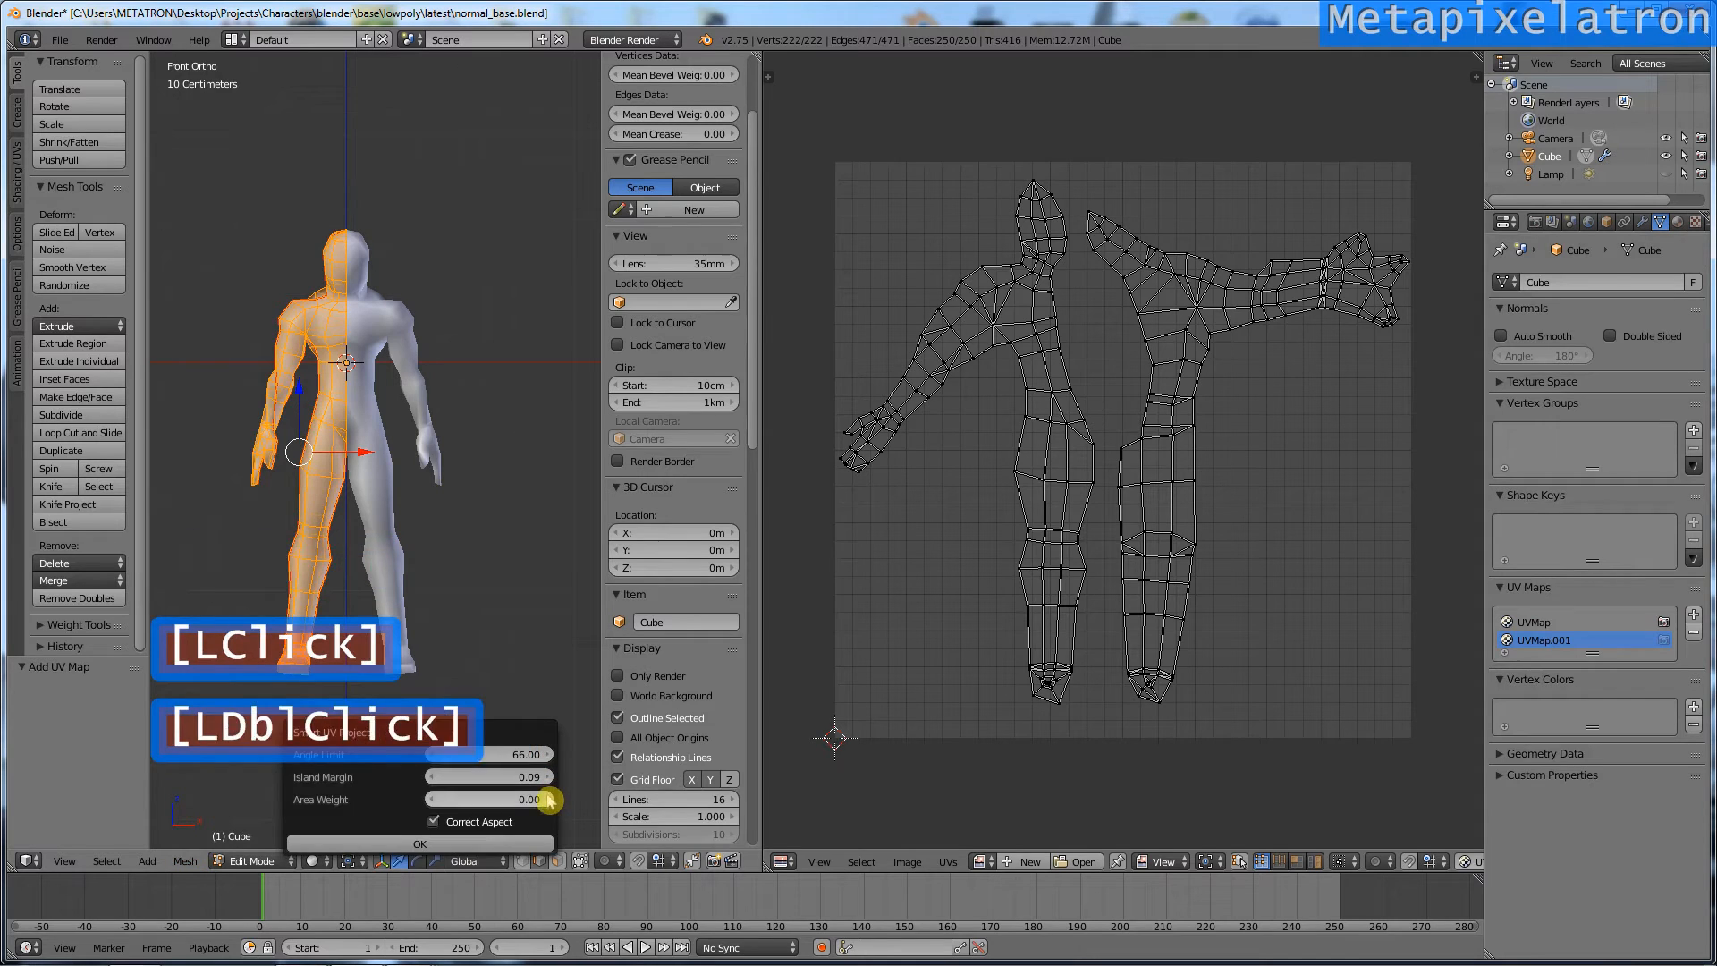
# Step: Apply Smart UV Project, compare UVMap with UVMap.001, then remove both UV maps
pyautogui.click(415, 843)
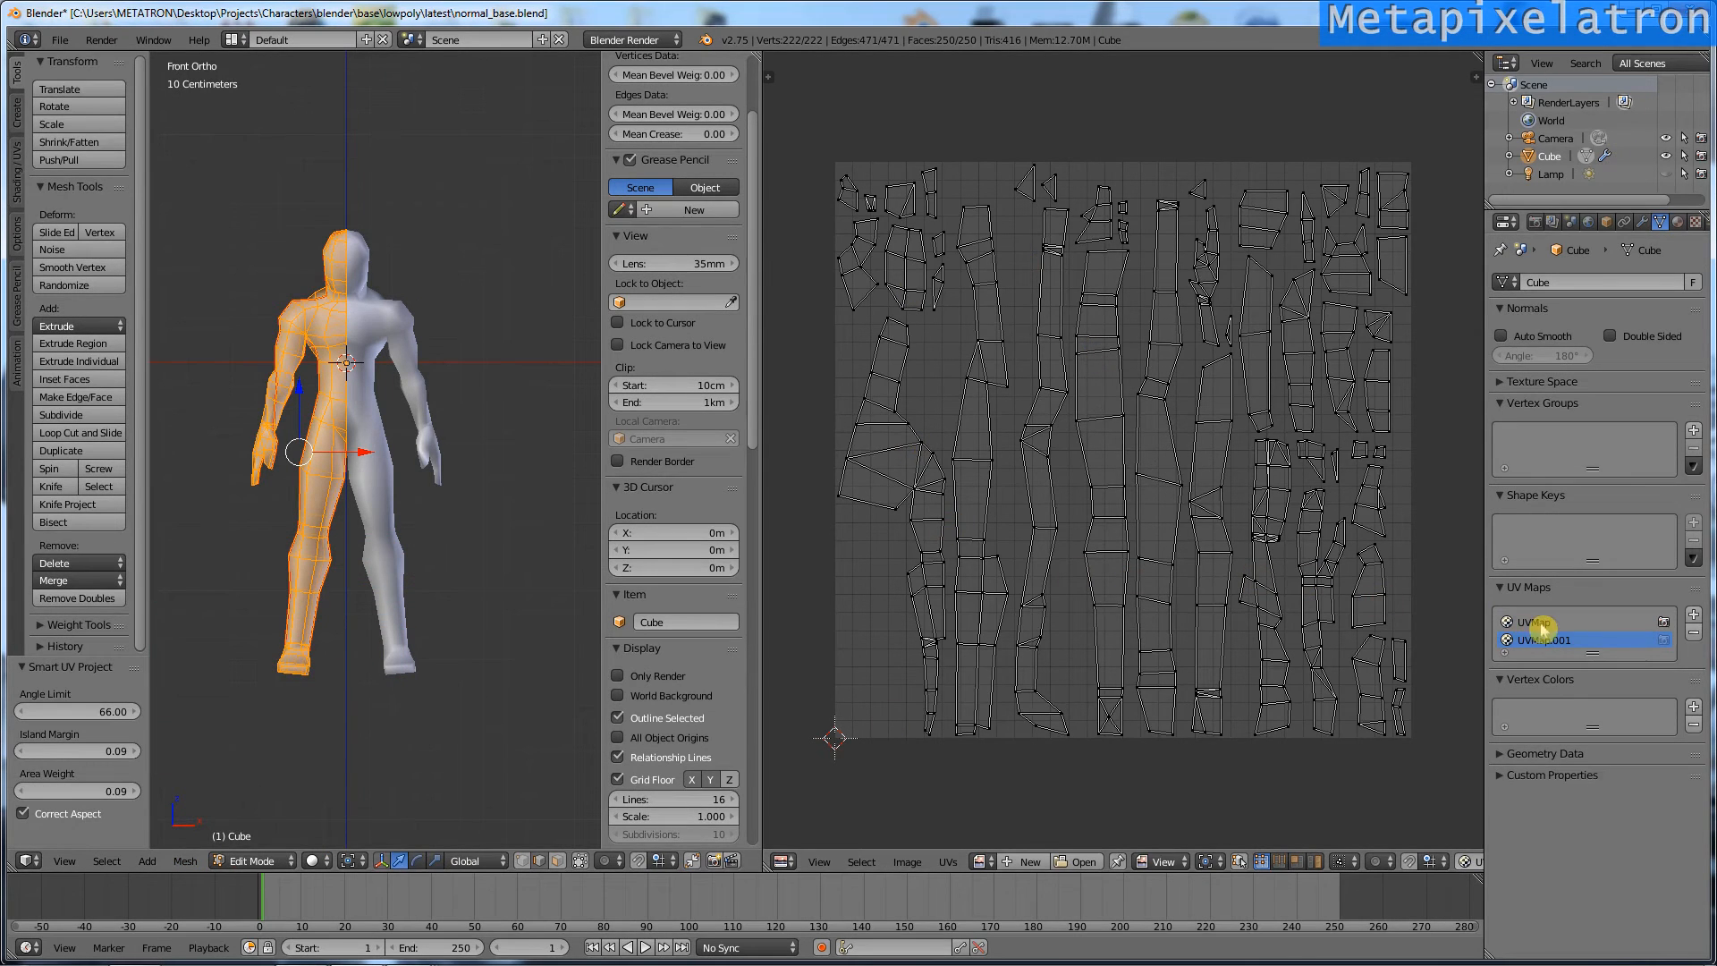
pyautogui.click(1577, 621)
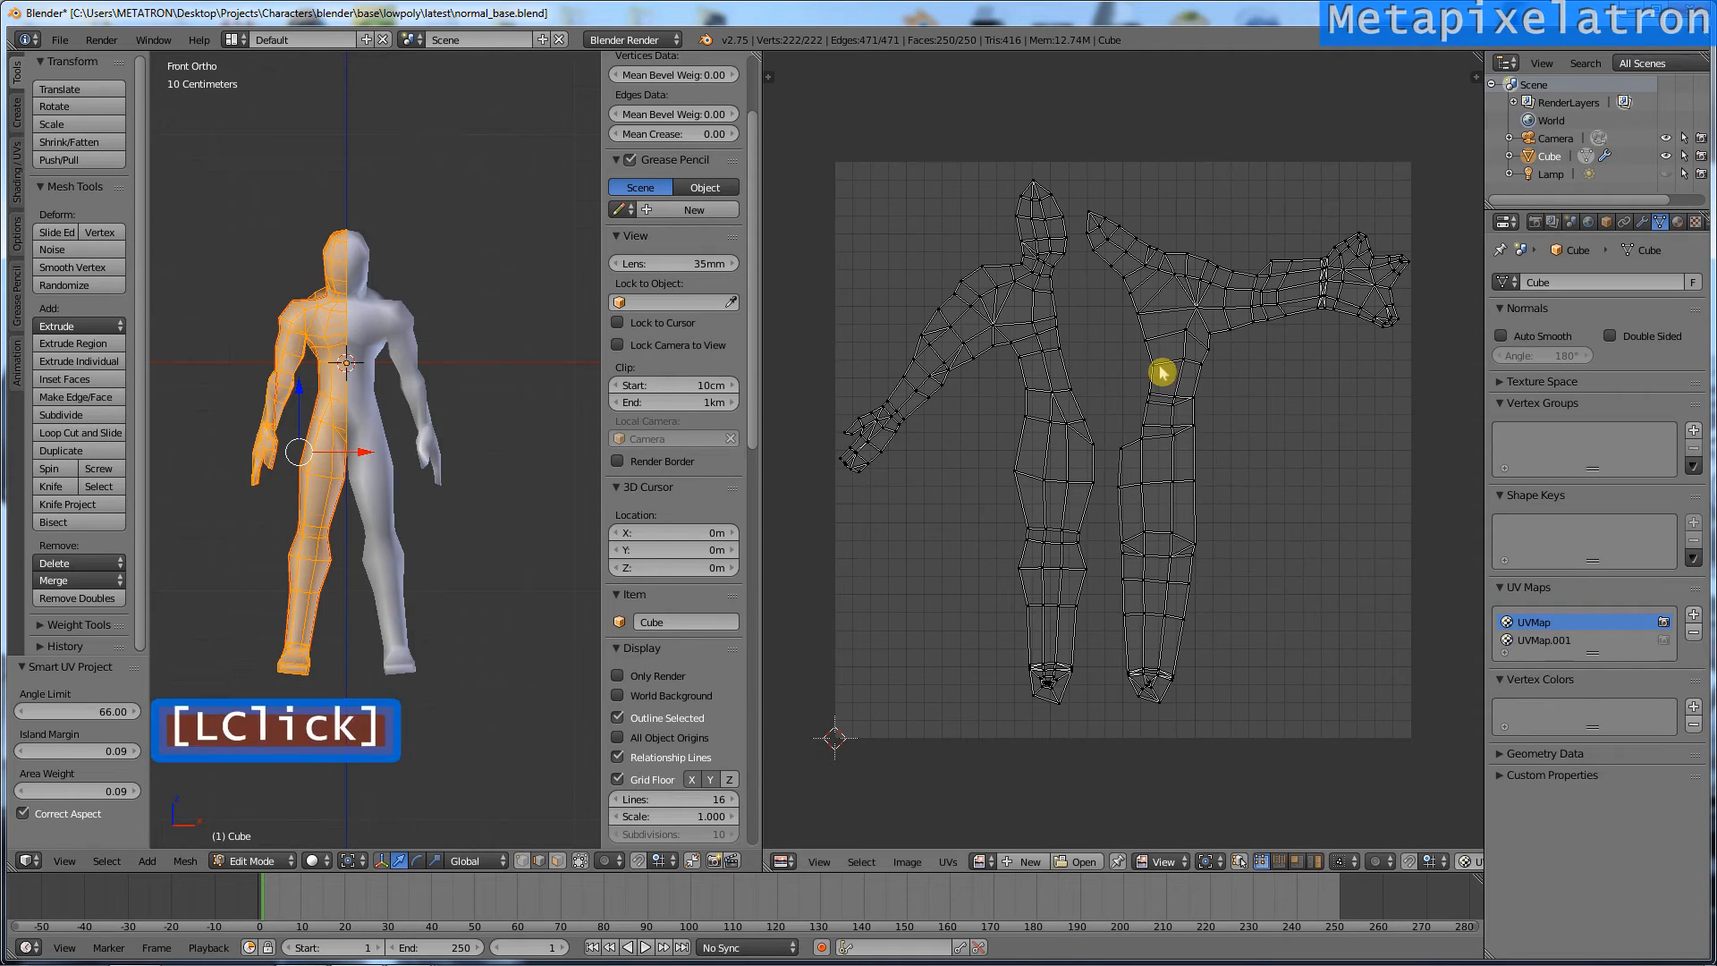
pyautogui.click(1577, 640)
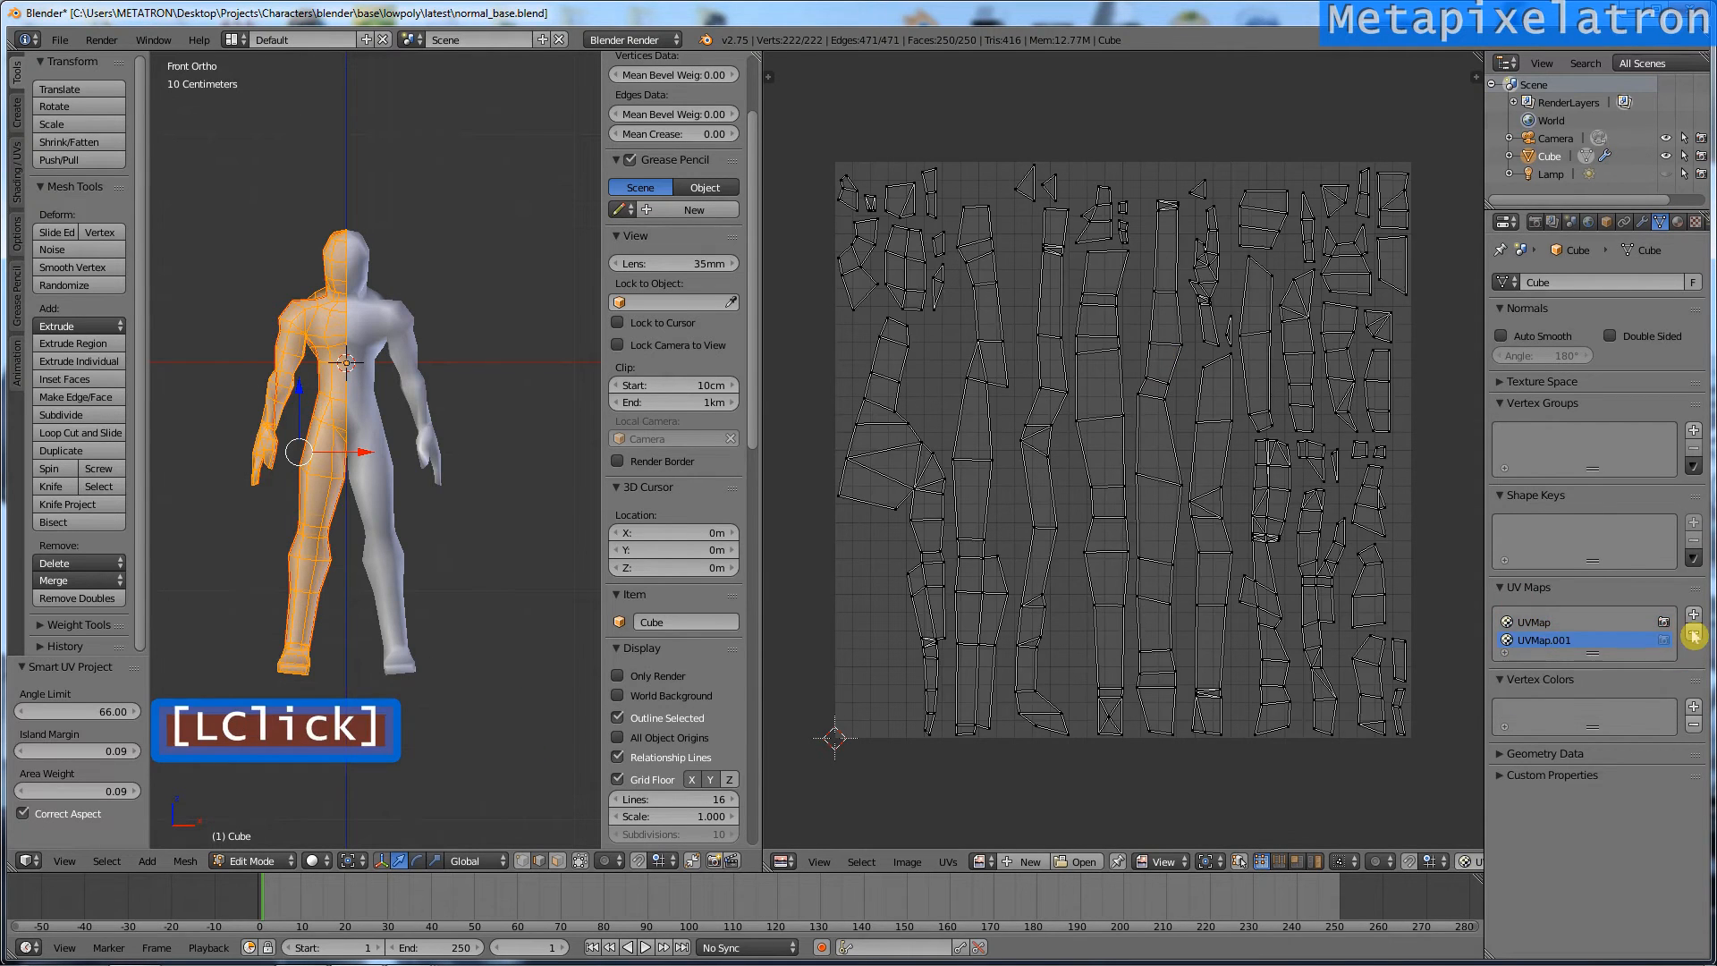
pyautogui.click(1697, 621)
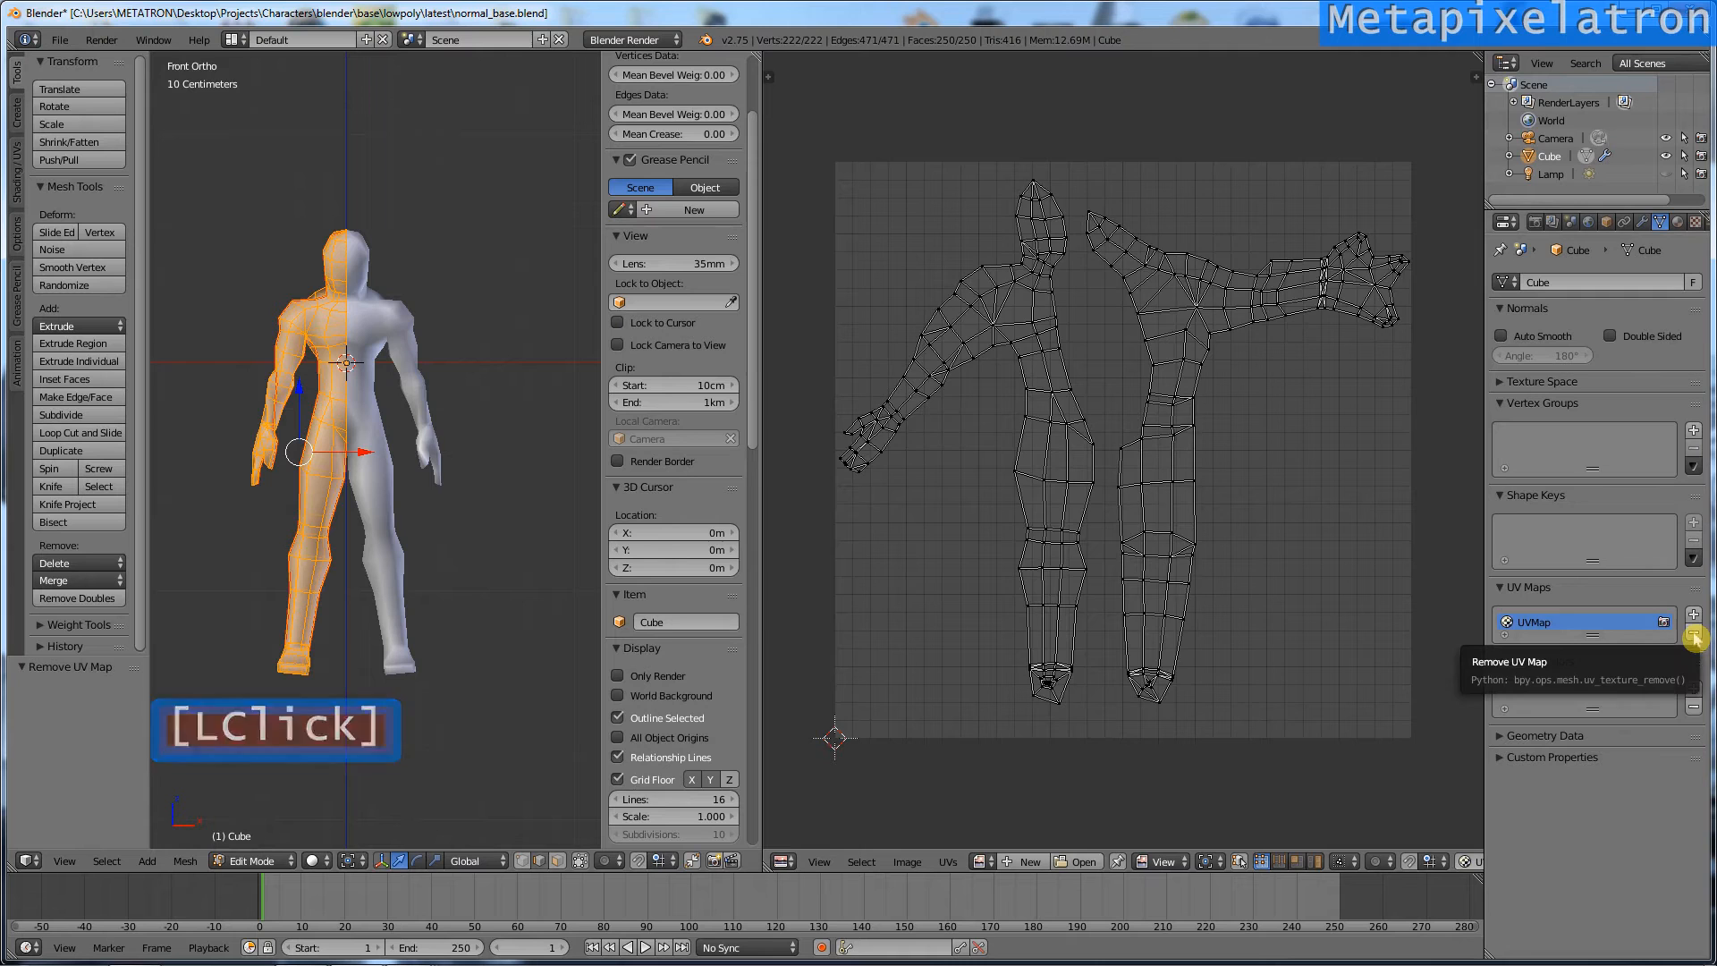
pyautogui.click(1699, 640)
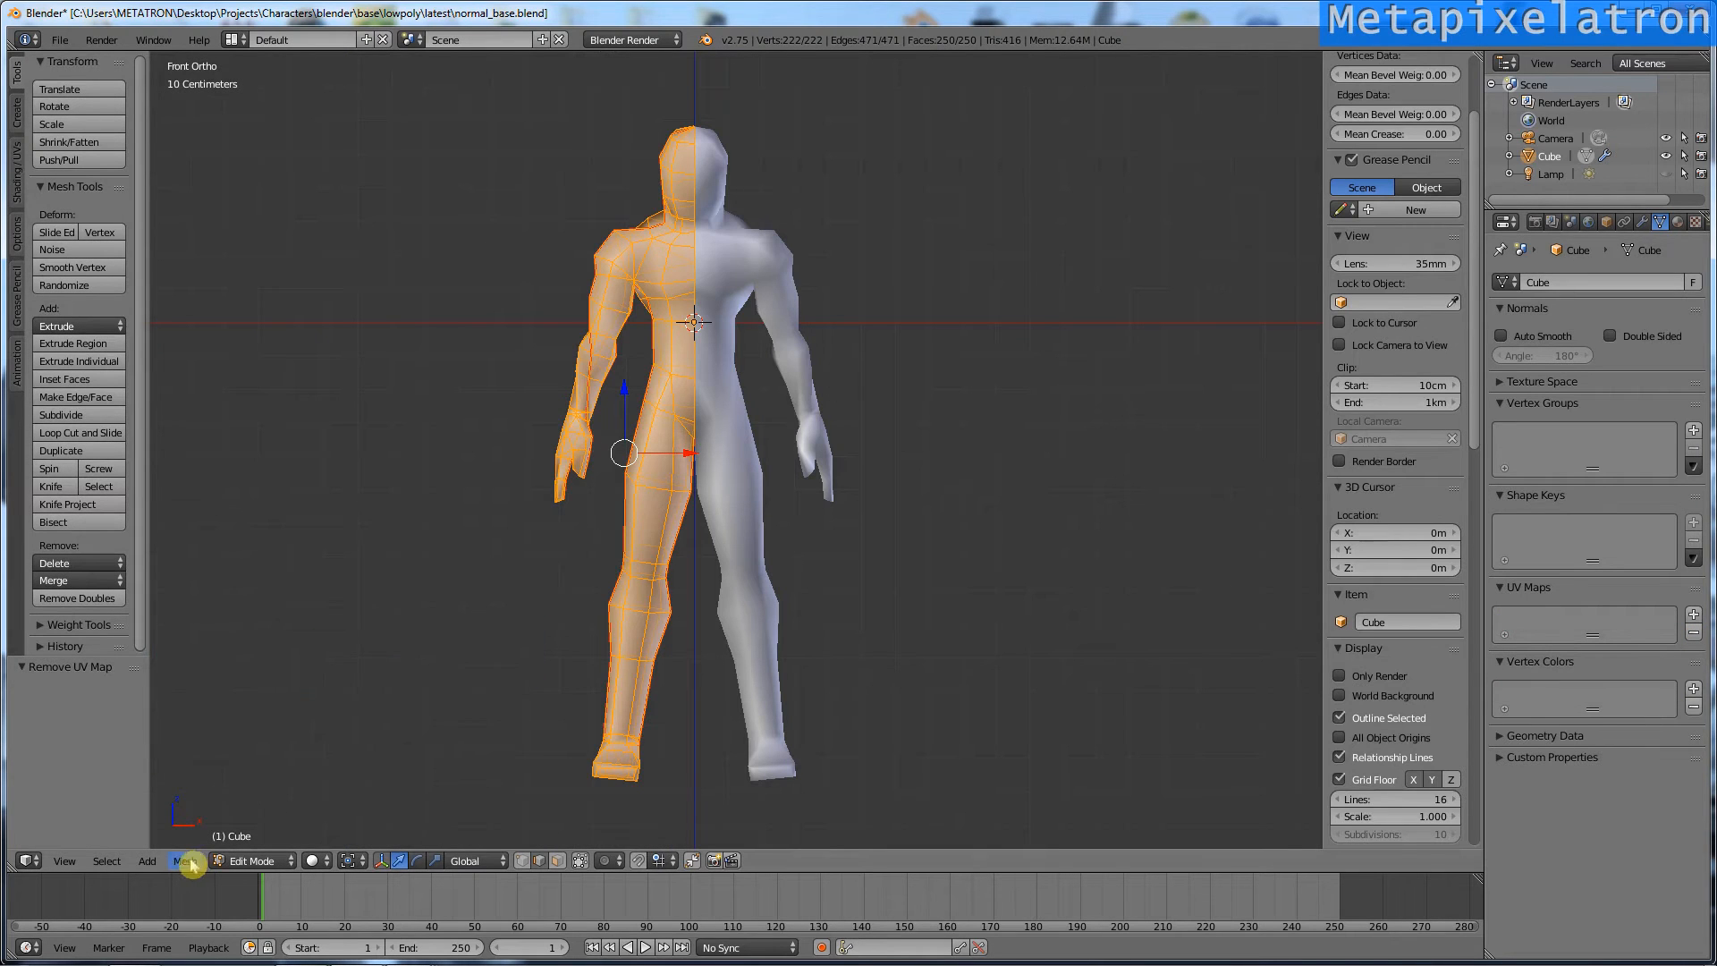
# Step: Export the UV layout as normal_base.png and view it in Windows Photo Viewer
pyautogui.click(185, 859)
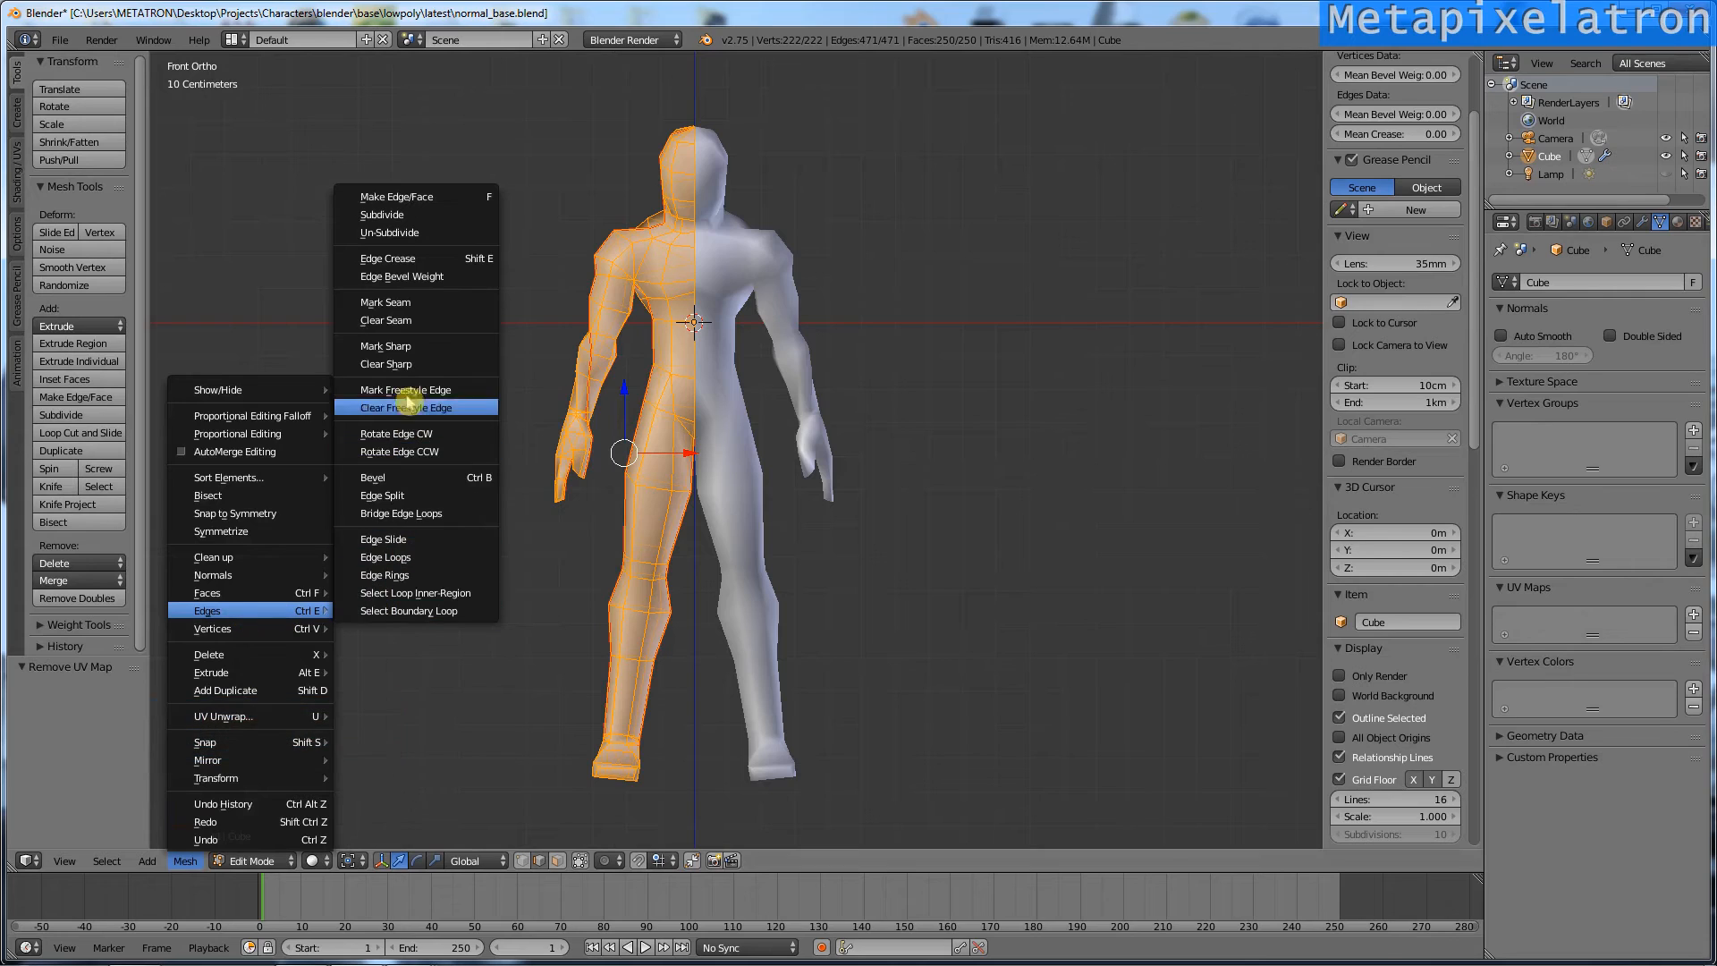
pyautogui.click(420, 406)
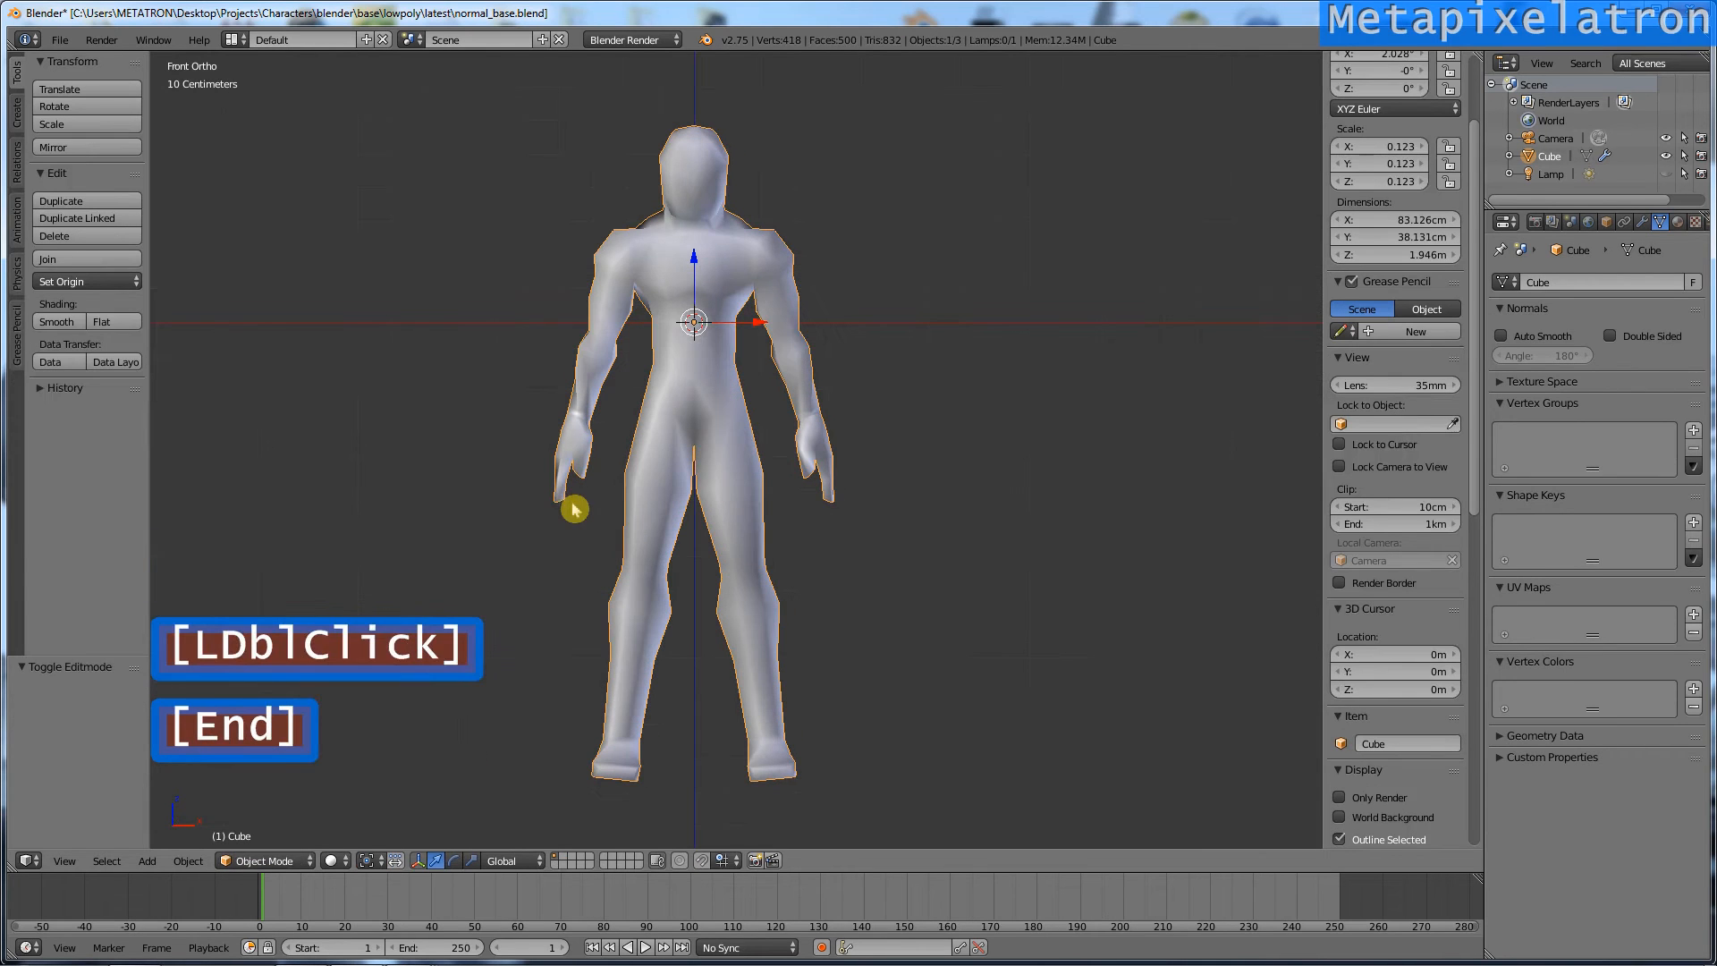
pyautogui.press('alt+shift+b')
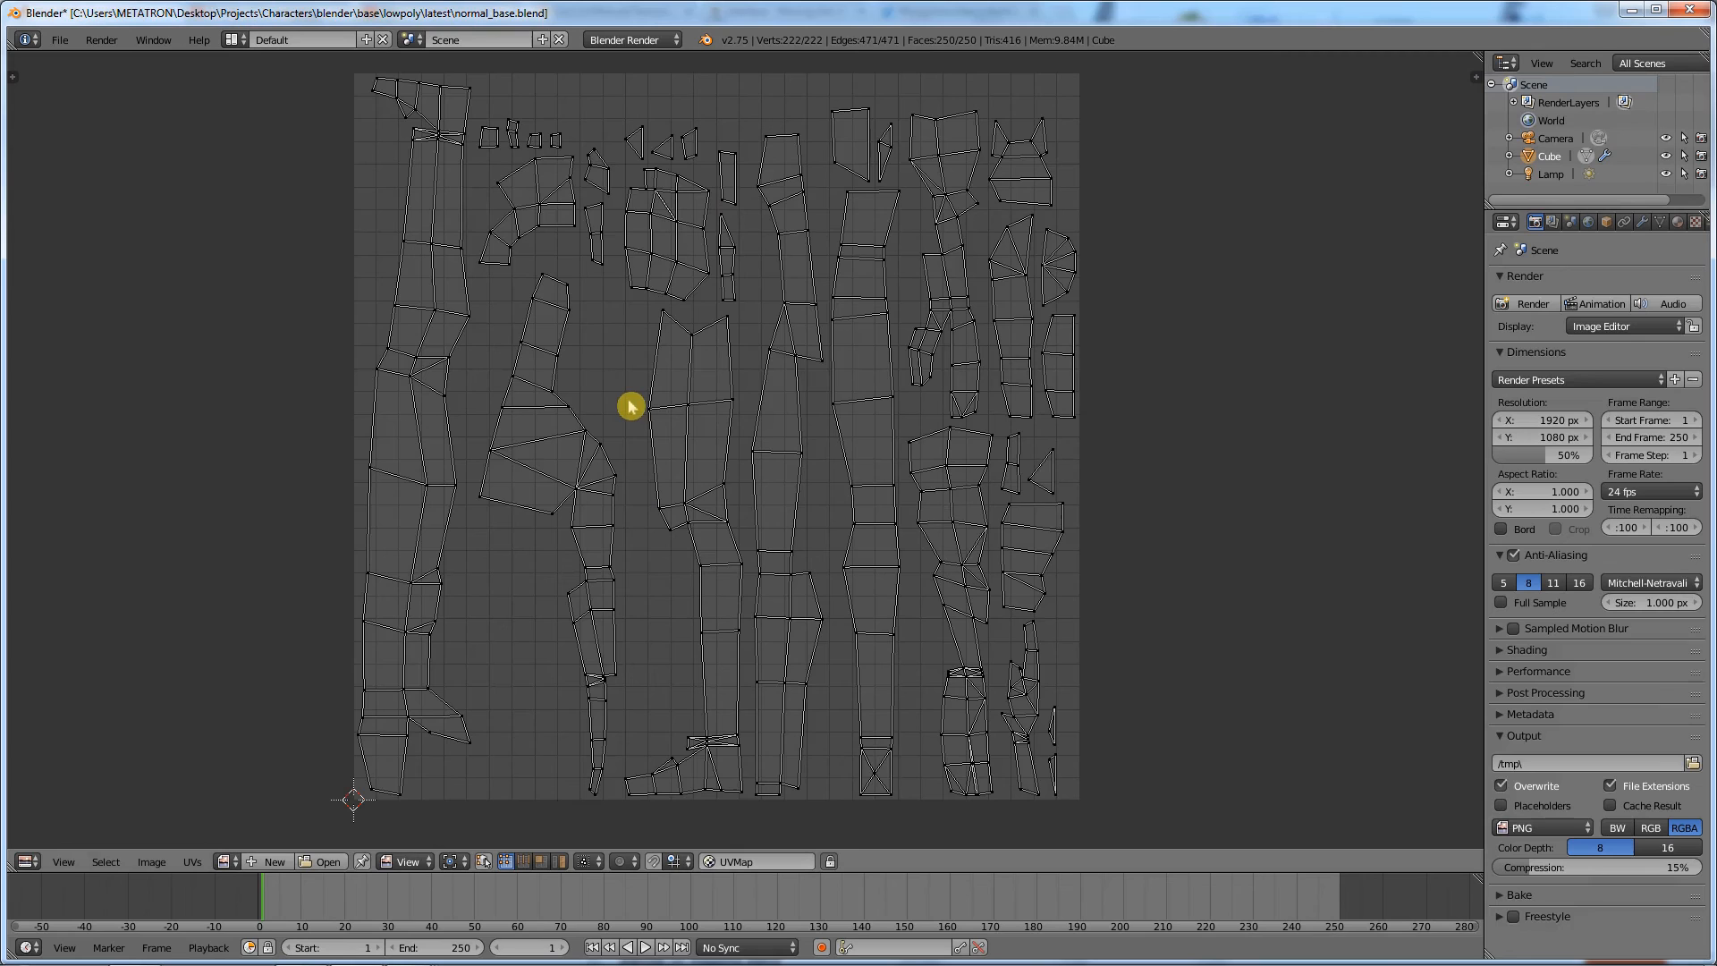
pyautogui.moveTo(217, 820)
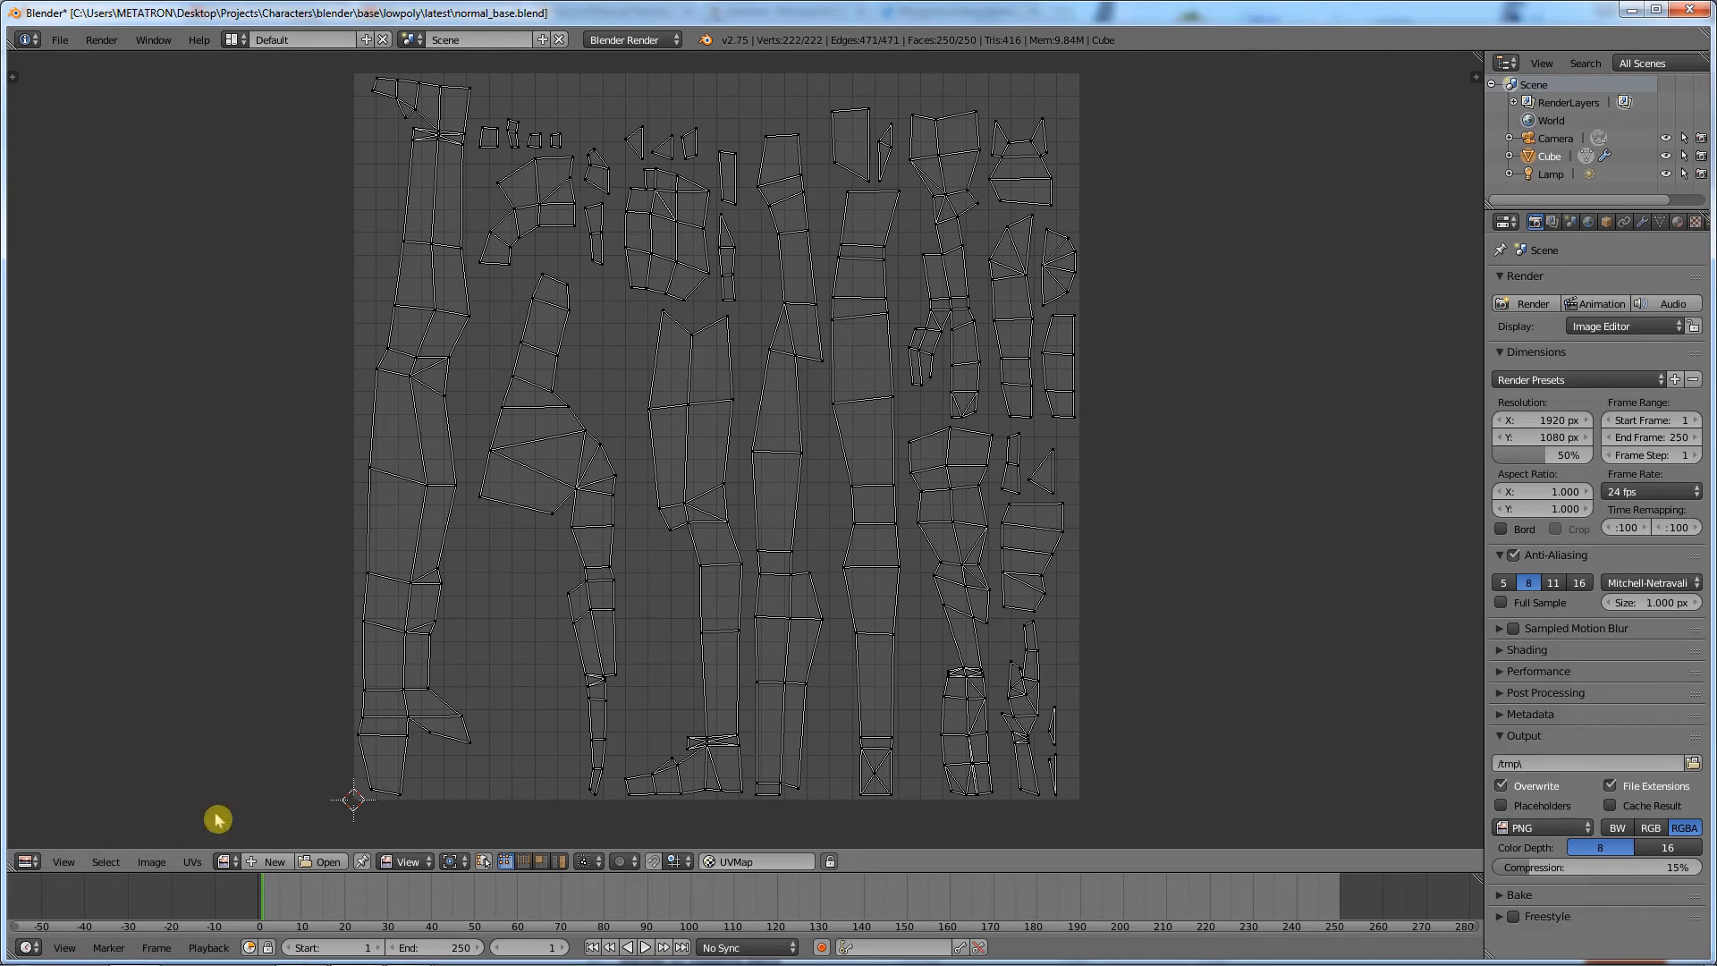
pyautogui.click(191, 863)
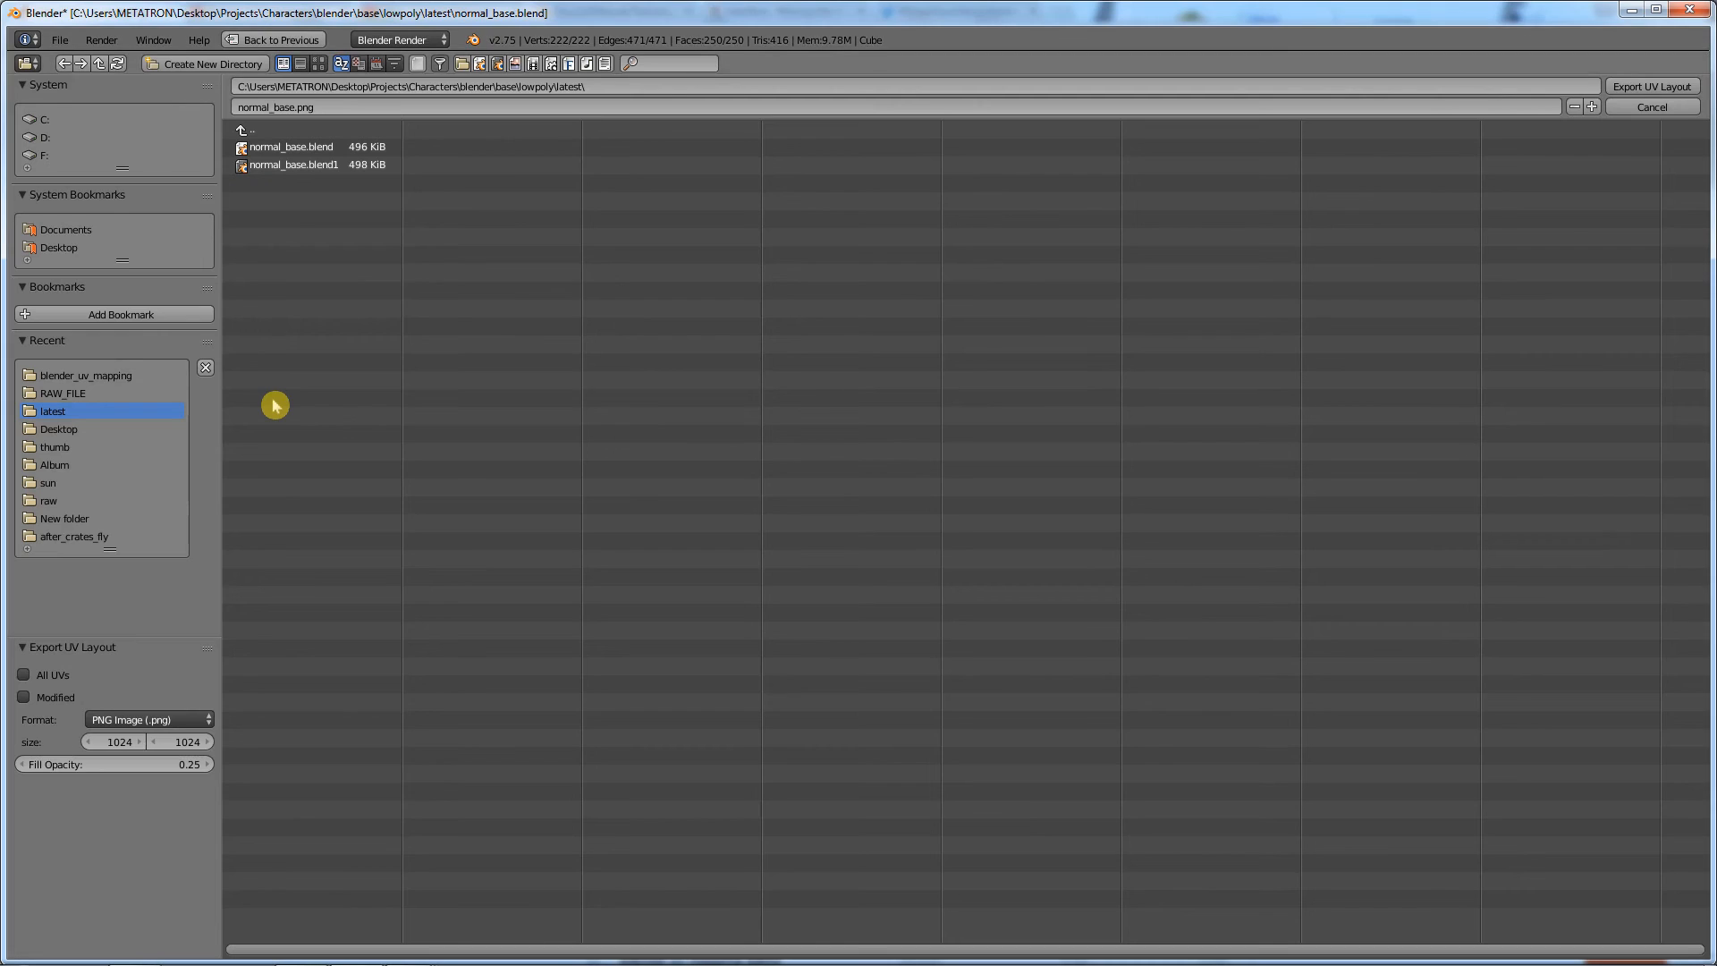
pyautogui.moveTo(330, 391)
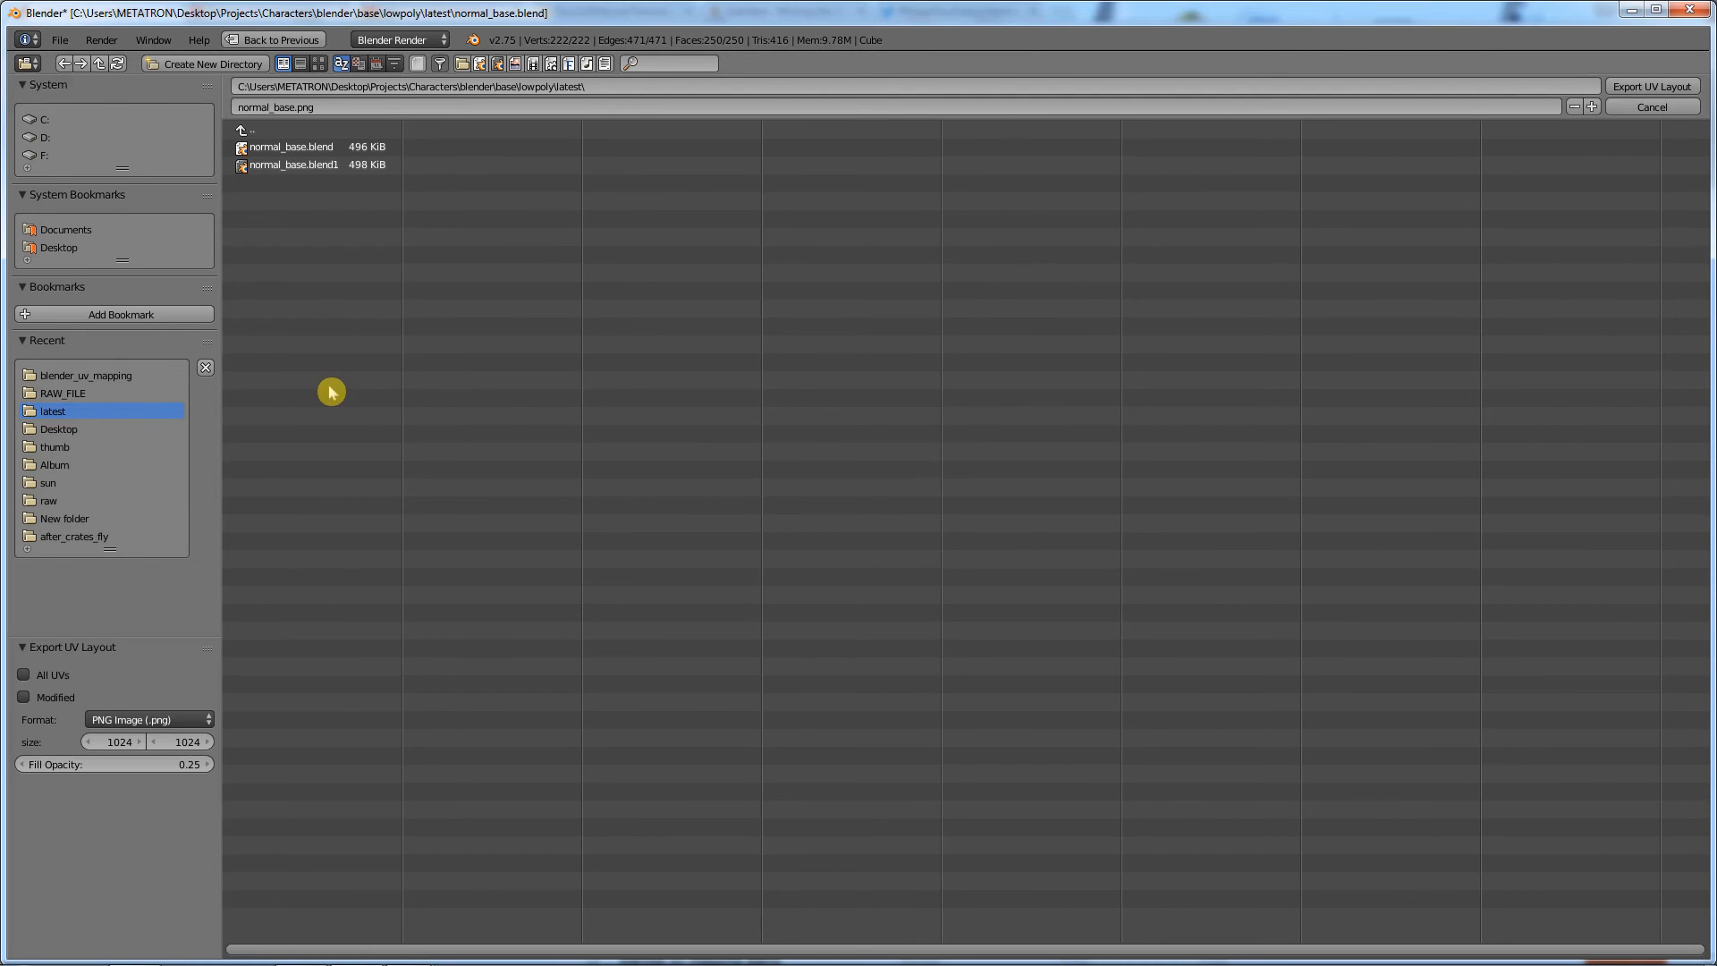
pyautogui.click(1653, 86)
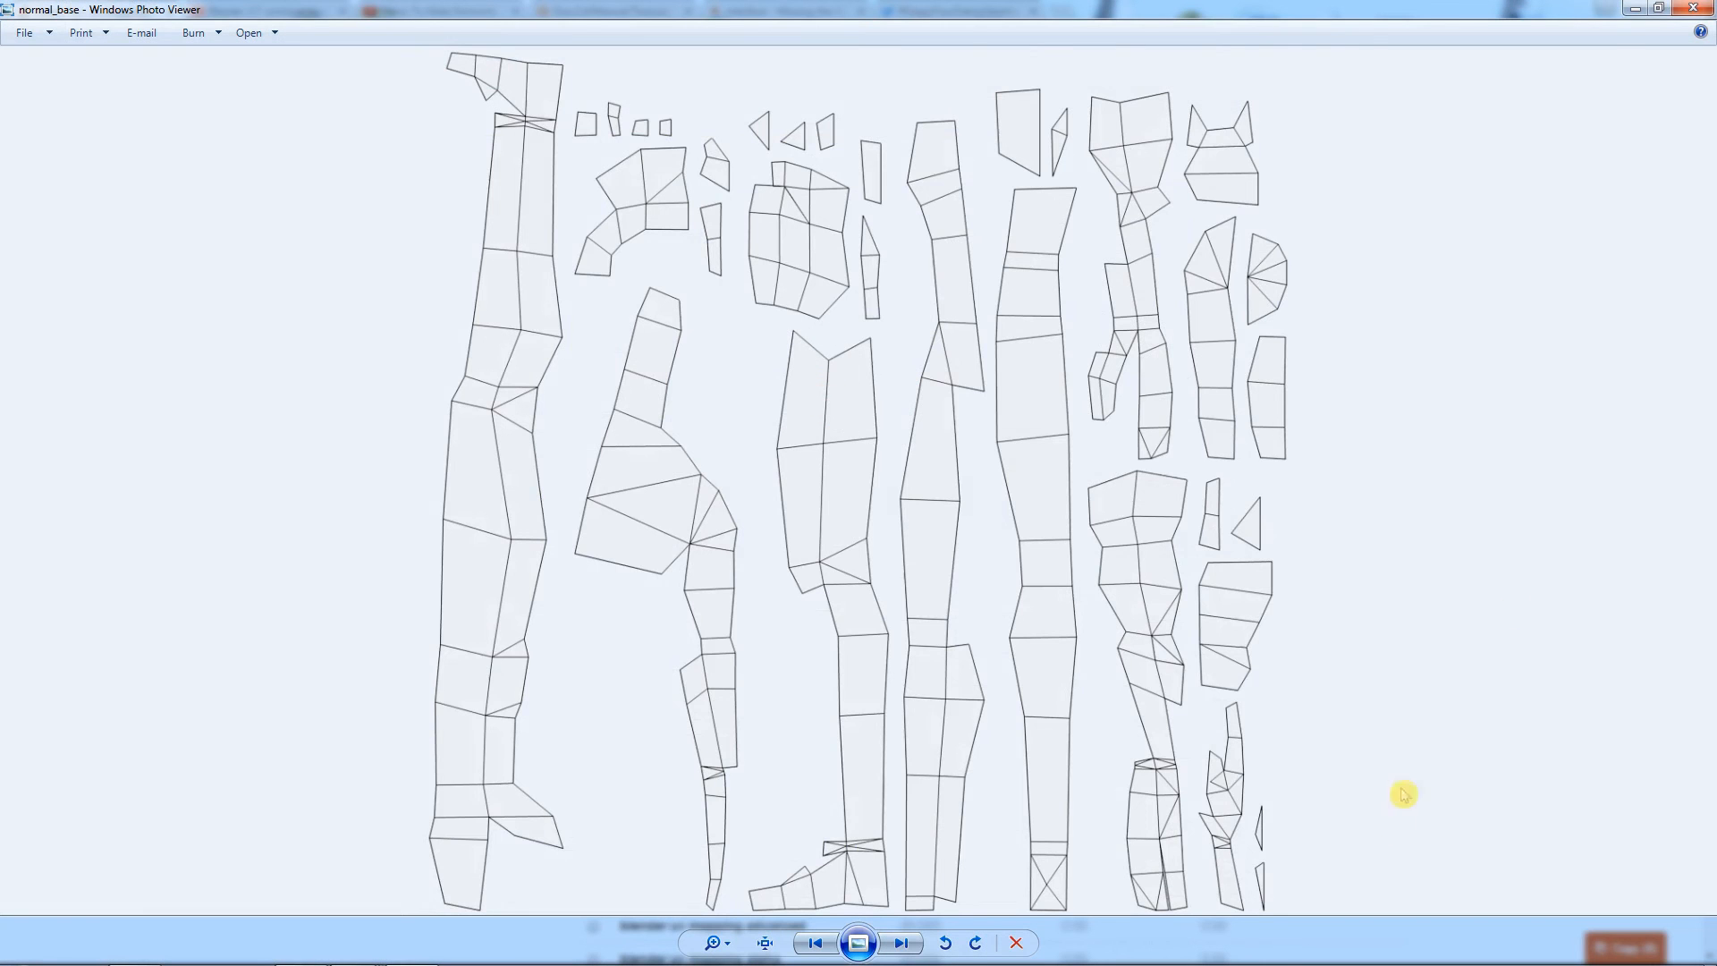